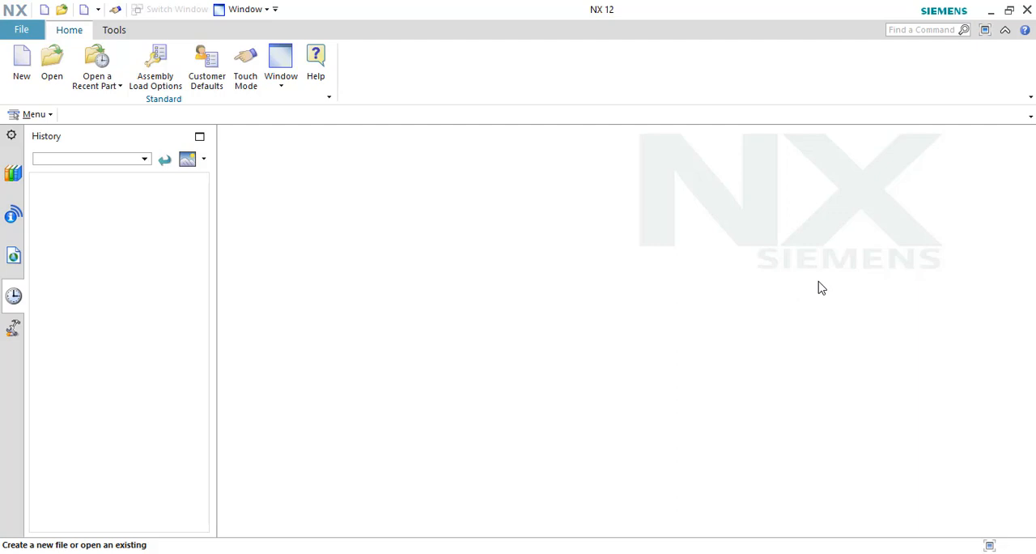
{"action": "mouse_move", "coordinate": [20, 61]}
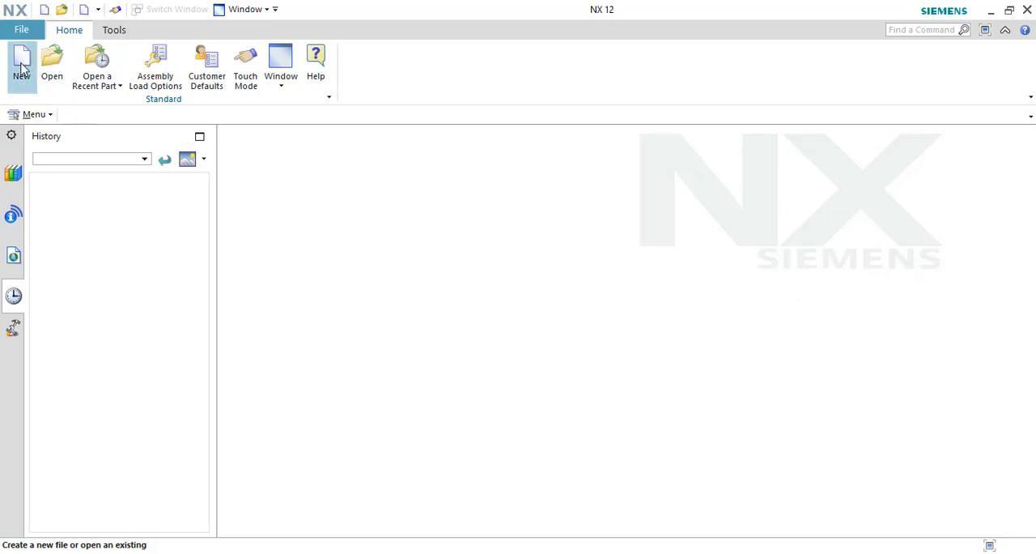
Create a new part, model1.prt, from the Model template
{"action": "left_click", "coordinate": [19, 61]}
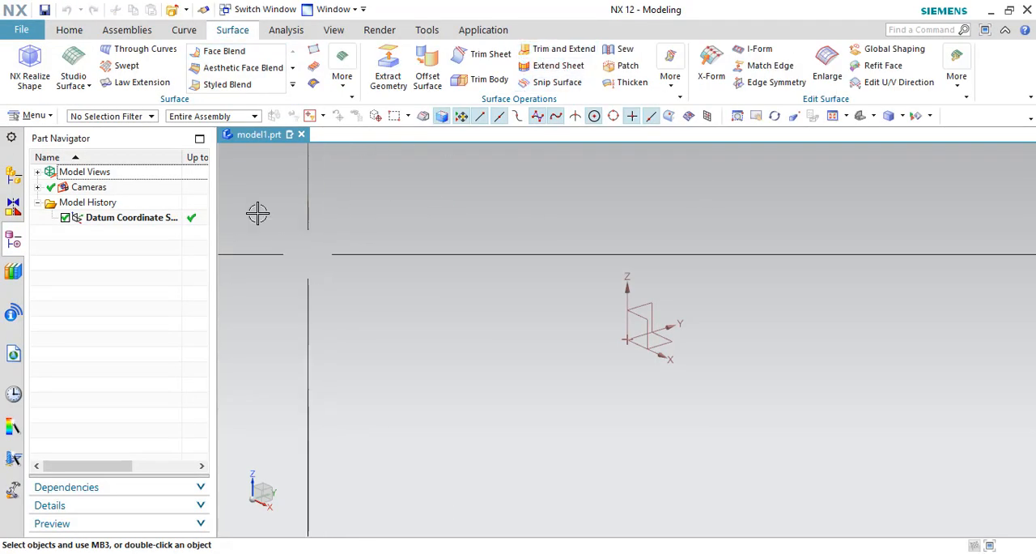
Sketch a single open arc on the default plane below the origin and finish it
{"action": "left_click", "coordinate": [65, 29]}
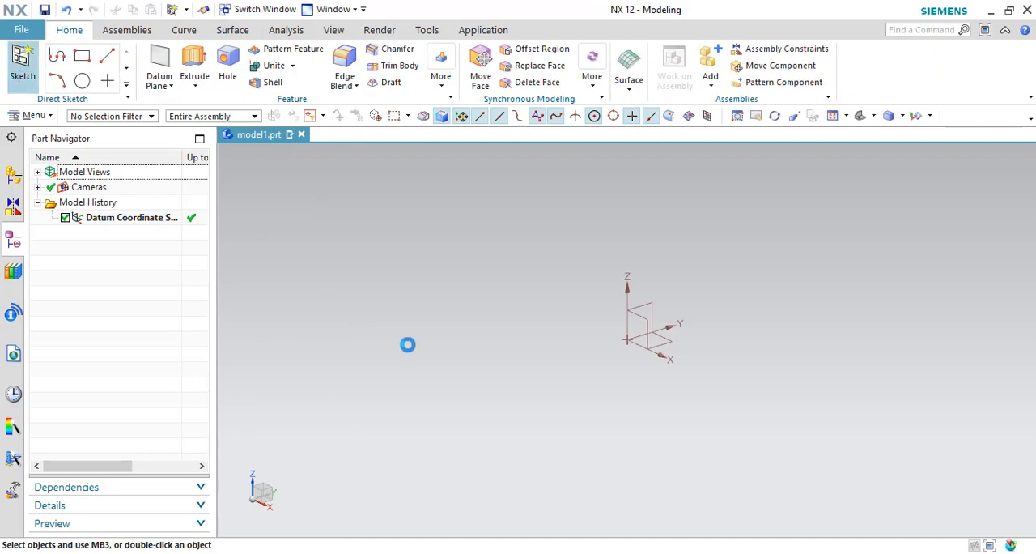
{"action": "left_click", "coordinate": [13, 58]}
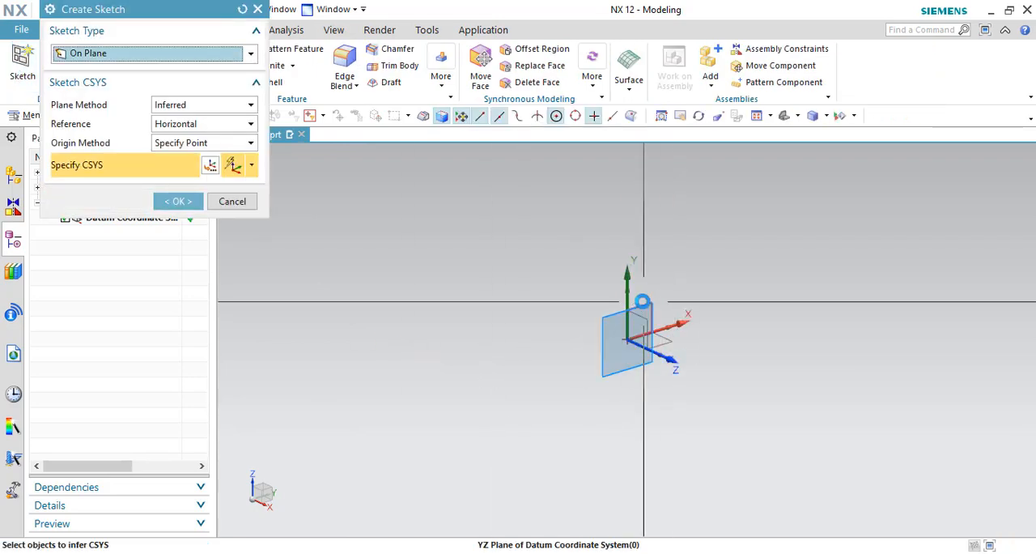
{"action": "left_click", "coordinate": [177, 200]}
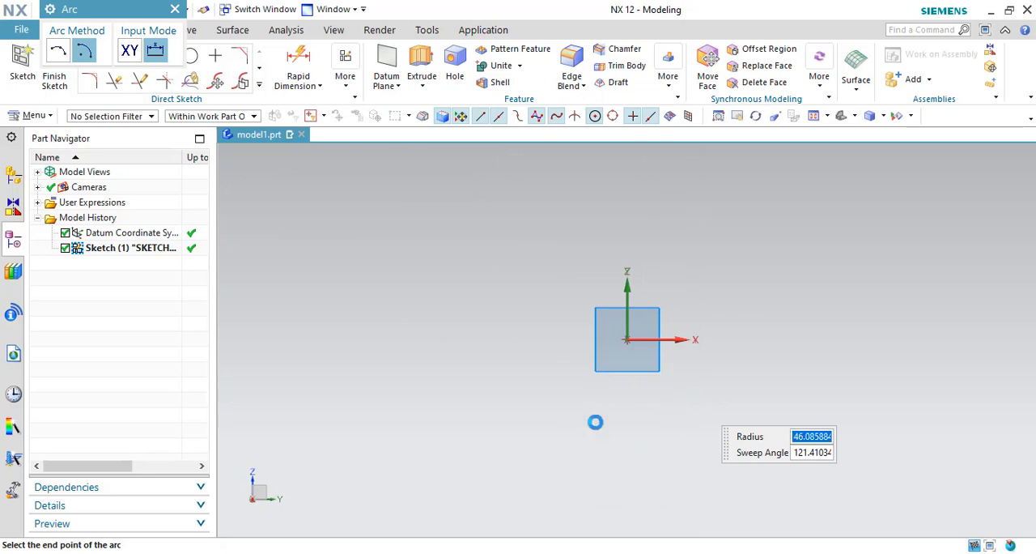
{"action": "left_click", "coordinate": [699, 395]}
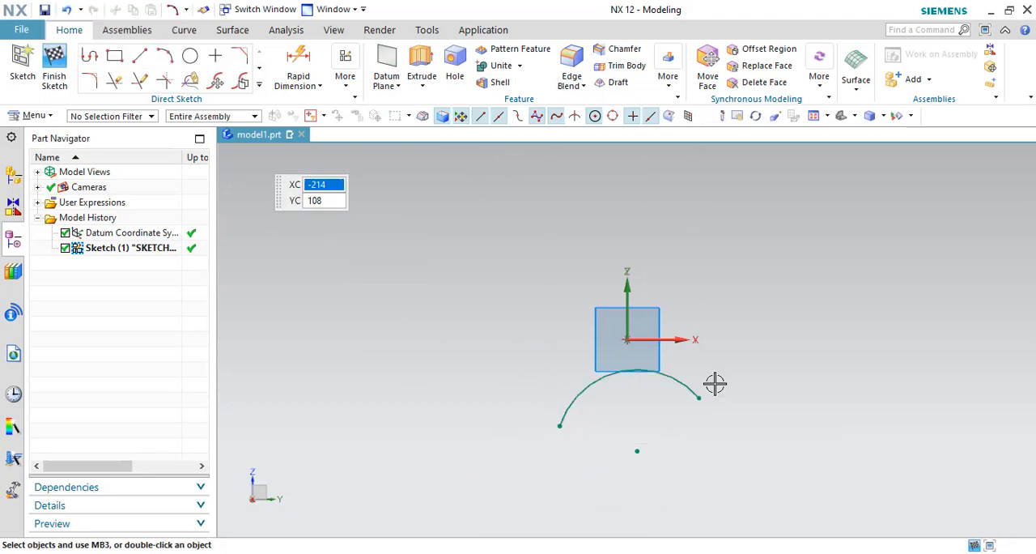
{"action": "left_click", "coordinate": [17, 61]}
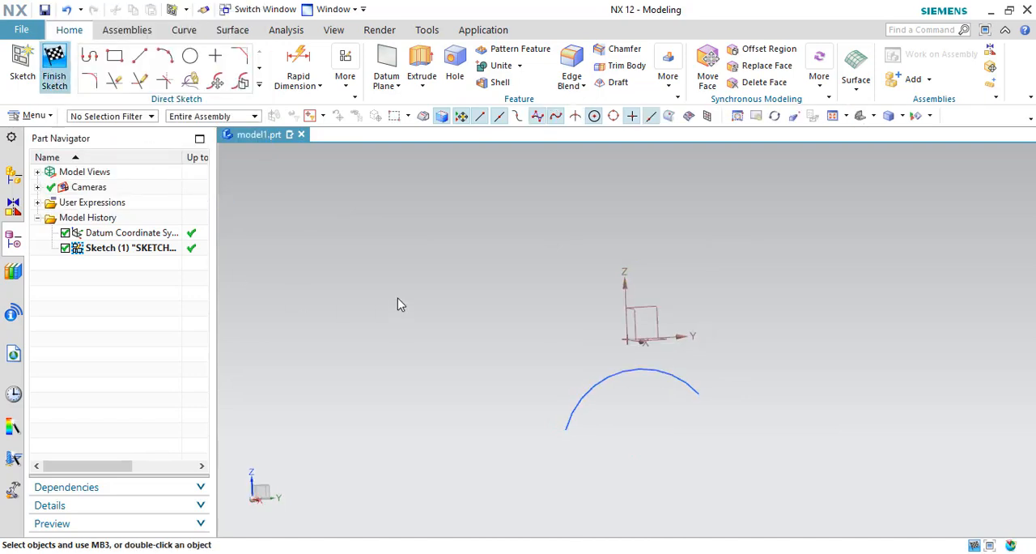
Extrude the arc from -130 to 290 into a long curved body
{"action": "left_click", "coordinate": [54, 65]}
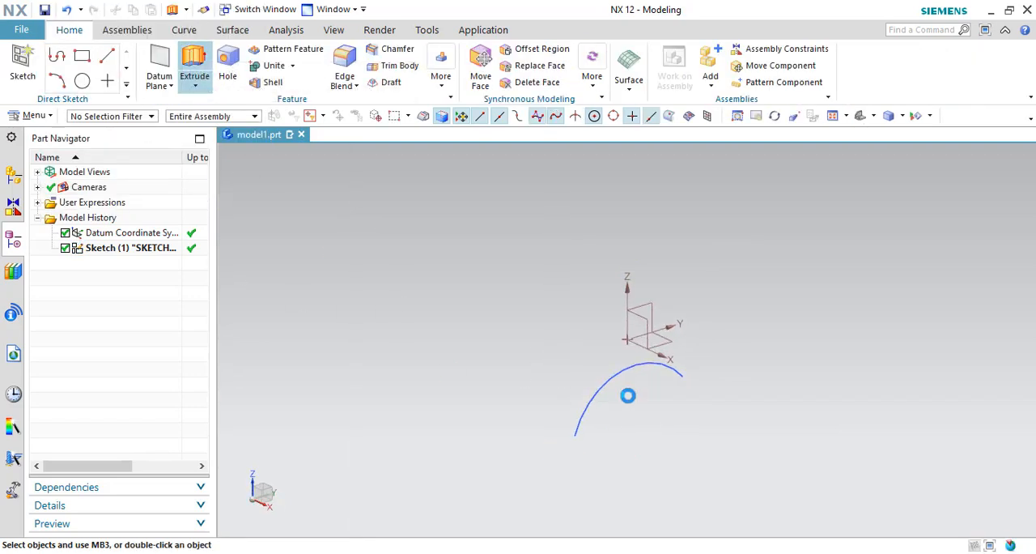
{"action": "left_click", "coordinate": [195, 61]}
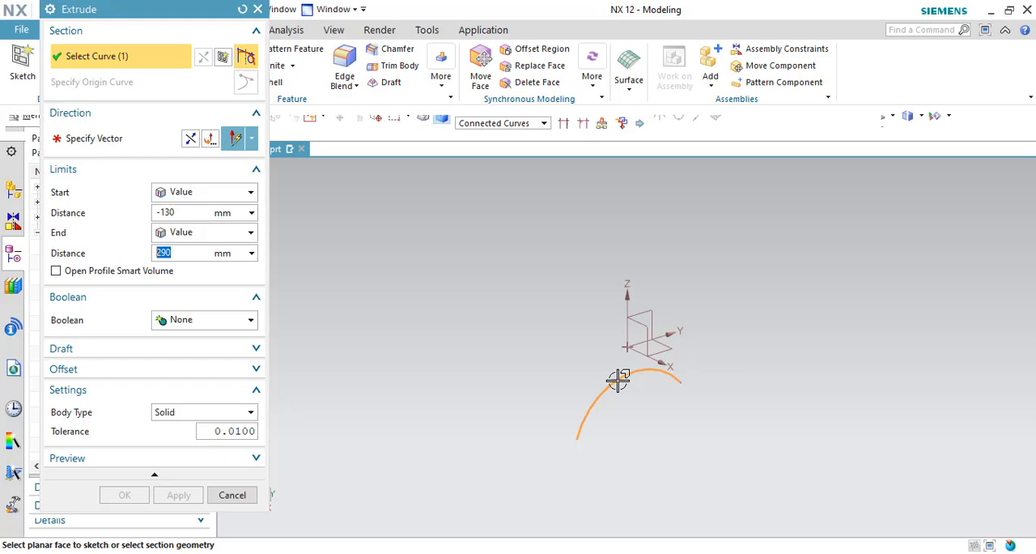
{"action": "left_click", "coordinate": [619, 381]}
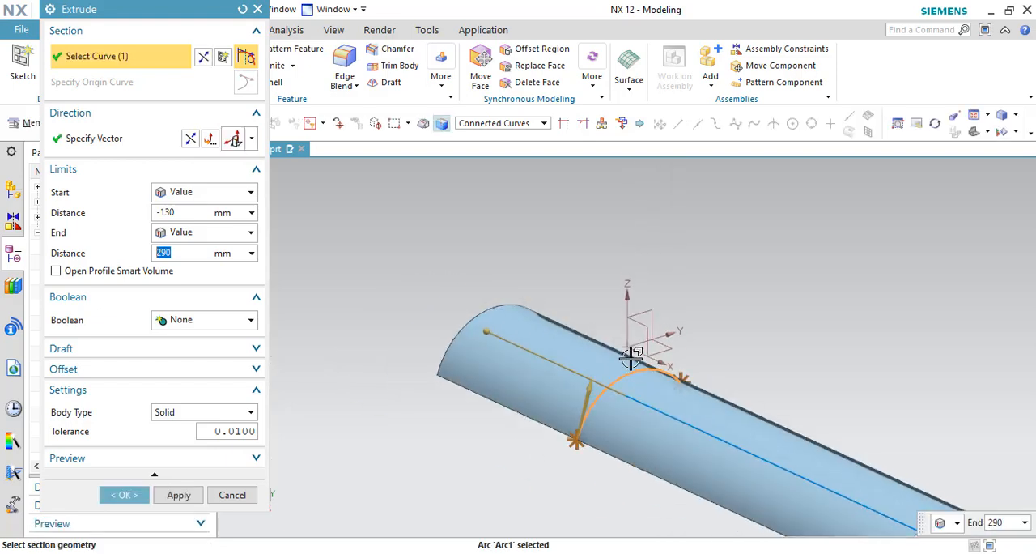
{"action": "left_click", "coordinate": [123, 495]}
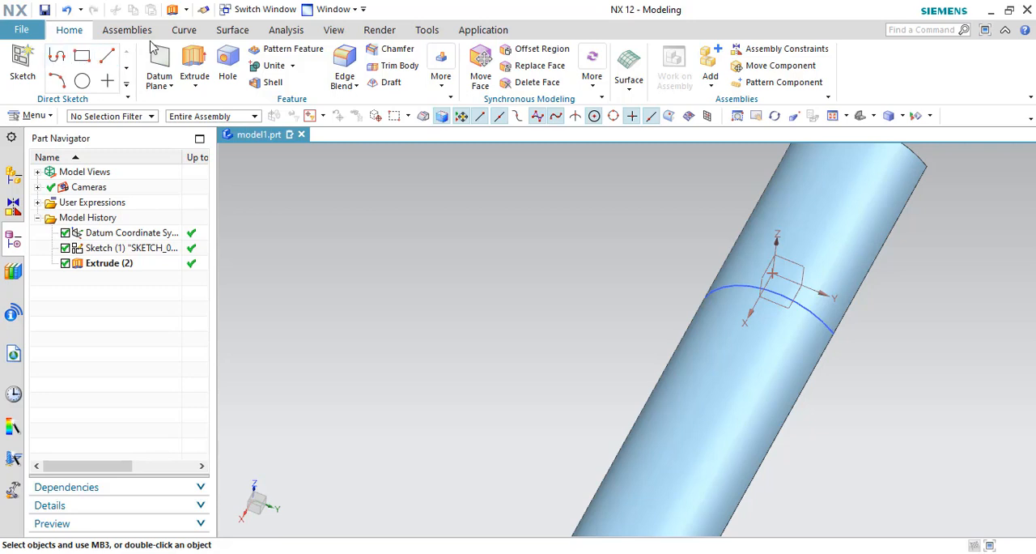
Sketch a short line on the datum plane across the curved body and finish it
{"action": "left_click", "coordinate": [14, 63]}
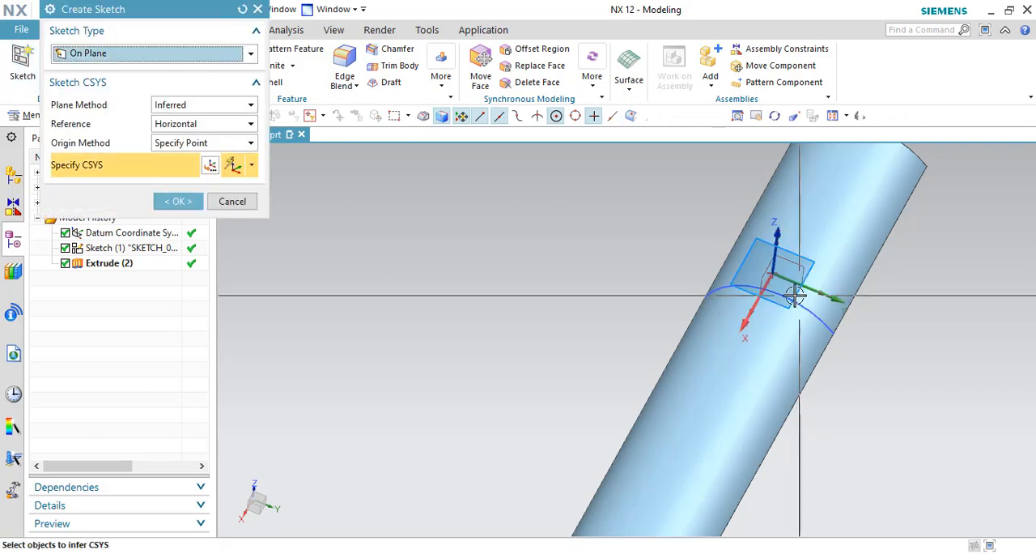
{"action": "left_click", "coordinate": [794, 291]}
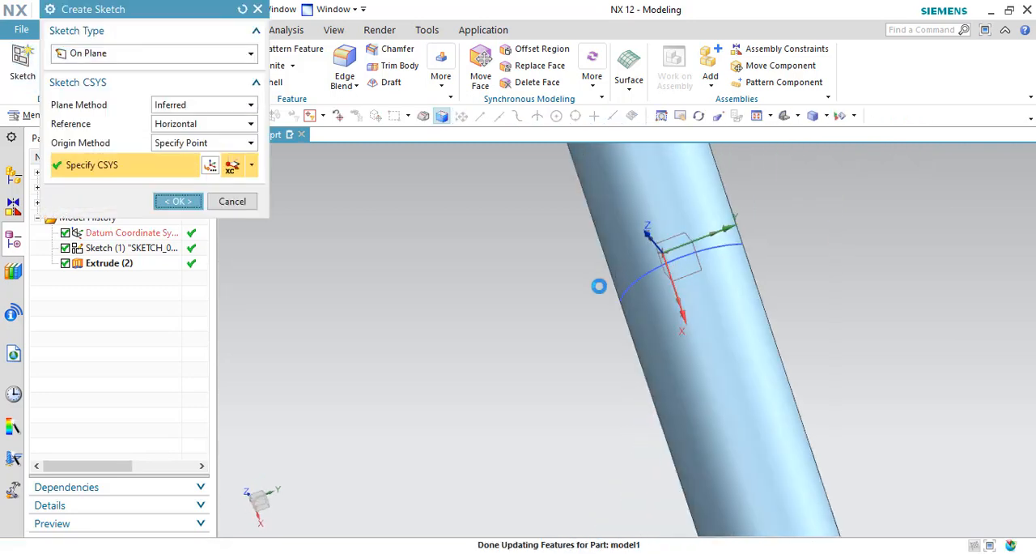
{"action": "left_click", "coordinate": [177, 201]}
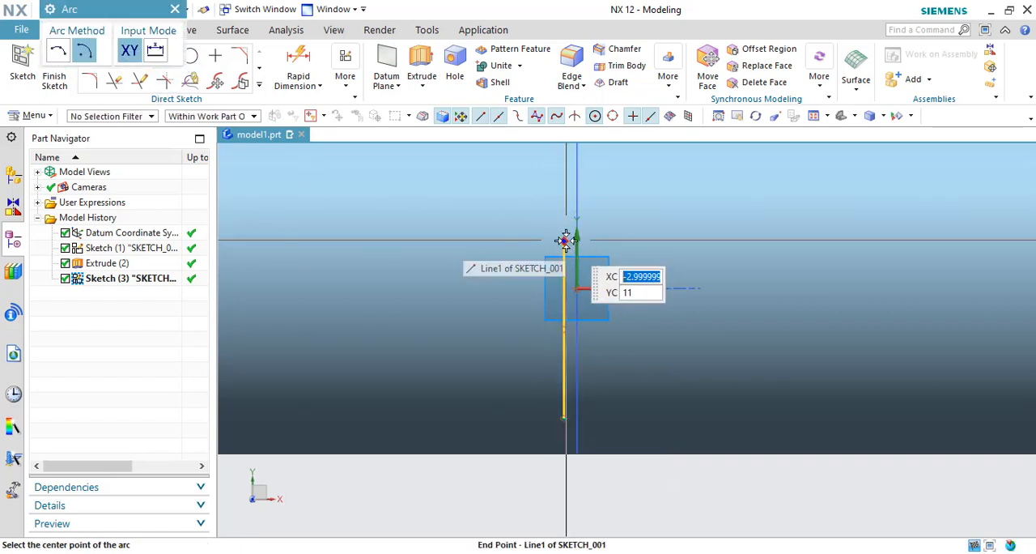
{"action": "left_click", "coordinate": [564, 239]}
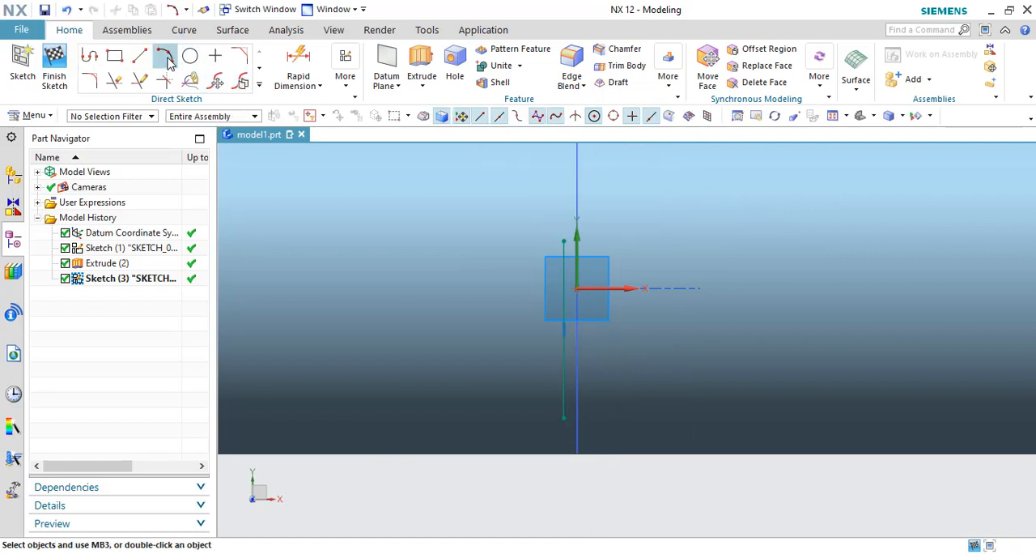
{"action": "left_click", "coordinate": [164, 57]}
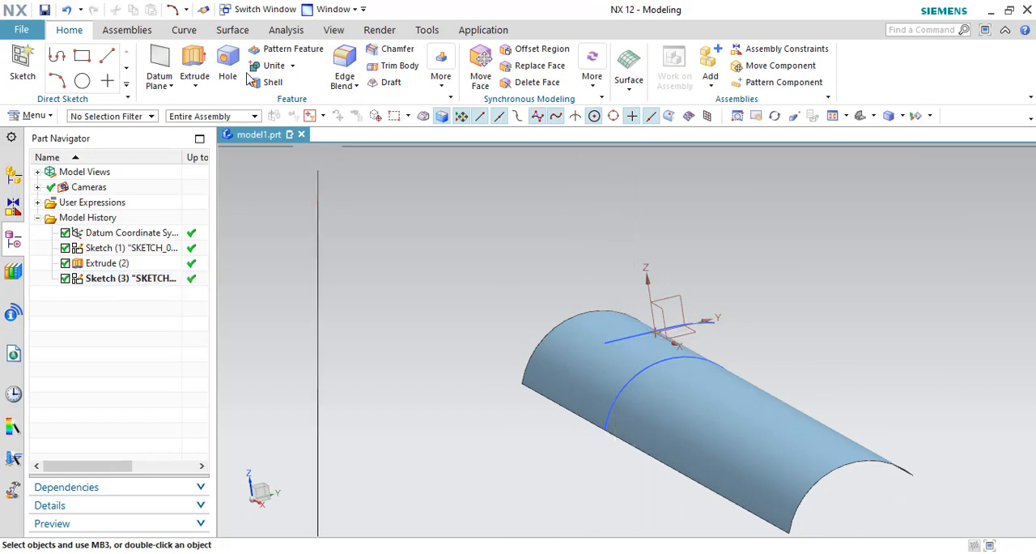
Extrude the new sketch line upward to a distance of 20 as a thin wall
{"action": "left_click", "coordinate": [194, 60]}
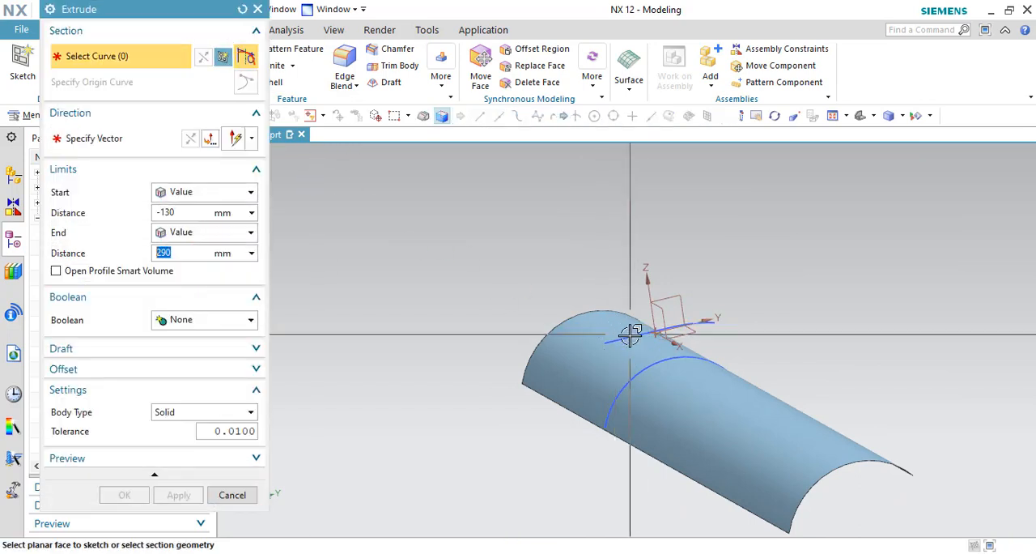
{"action": "left_click", "coordinate": [624, 346]}
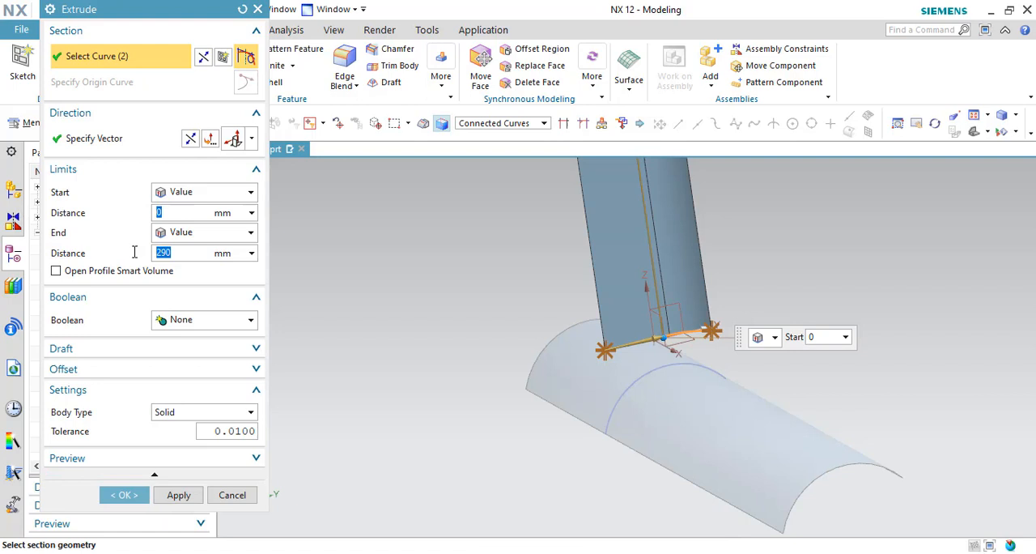
{"action": "type", "text": "20"}
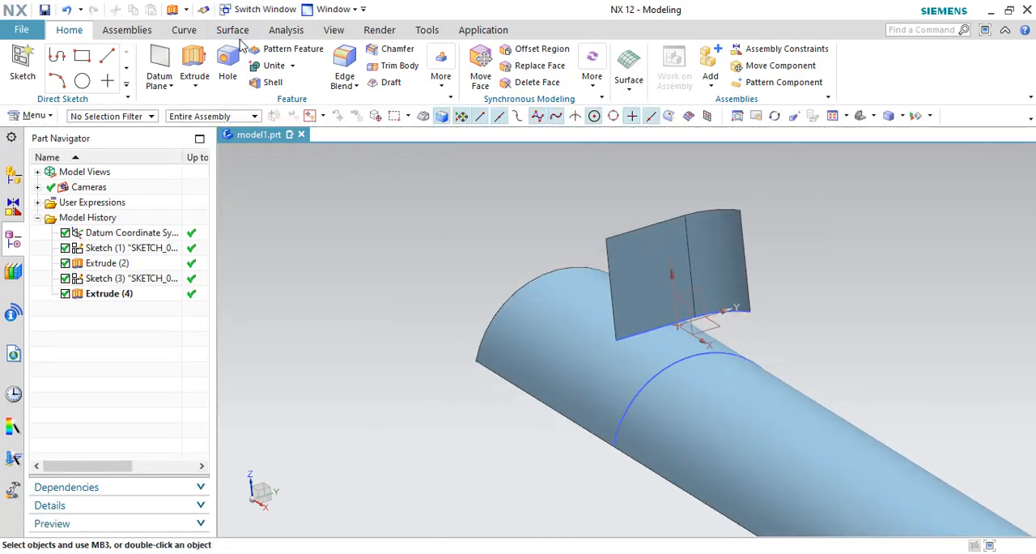
Launch Trim and Extend from the Surface tab
{"action": "left_click", "coordinate": [232, 30]}
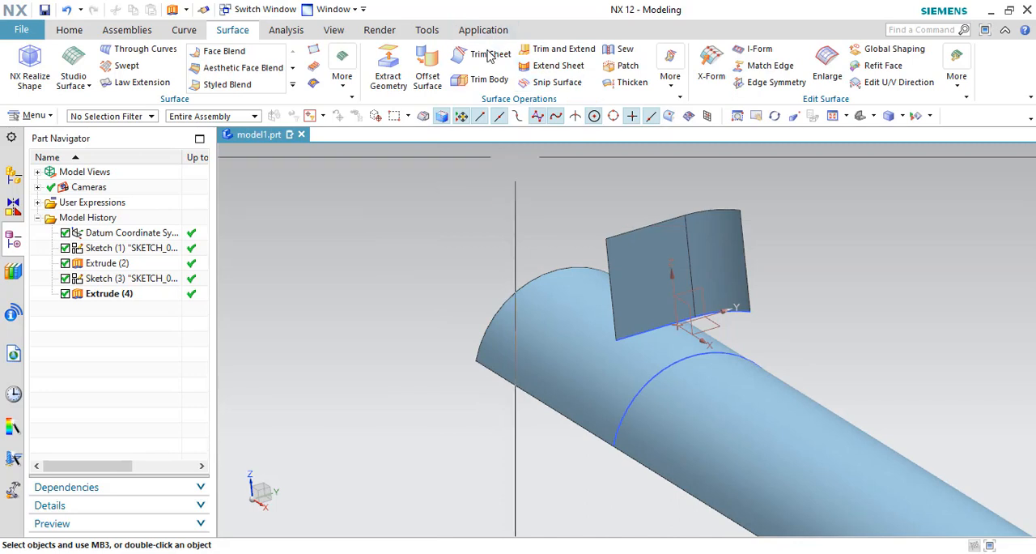
{"action": "mouse_move", "coordinate": [566, 49]}
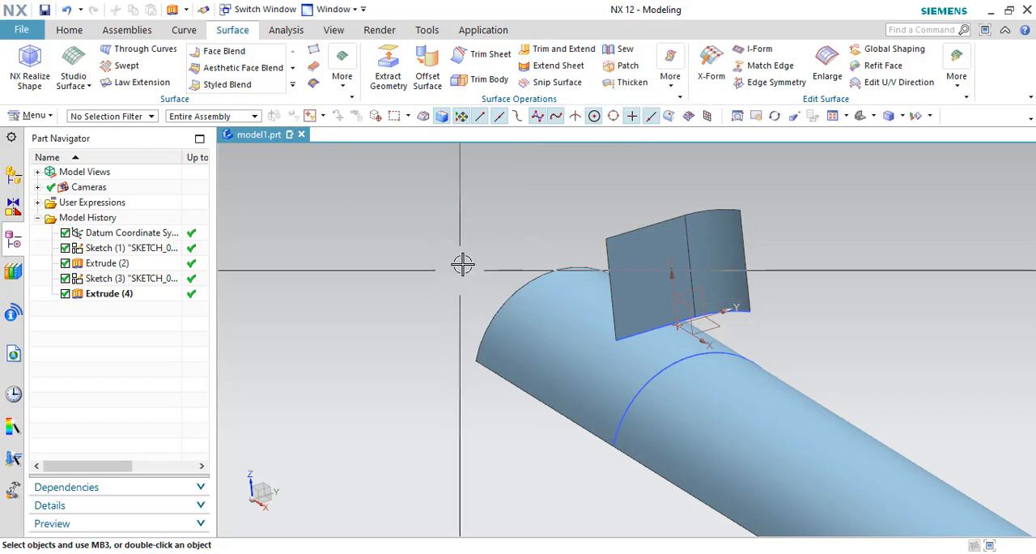
{"action": "mouse_move", "coordinate": [467, 239]}
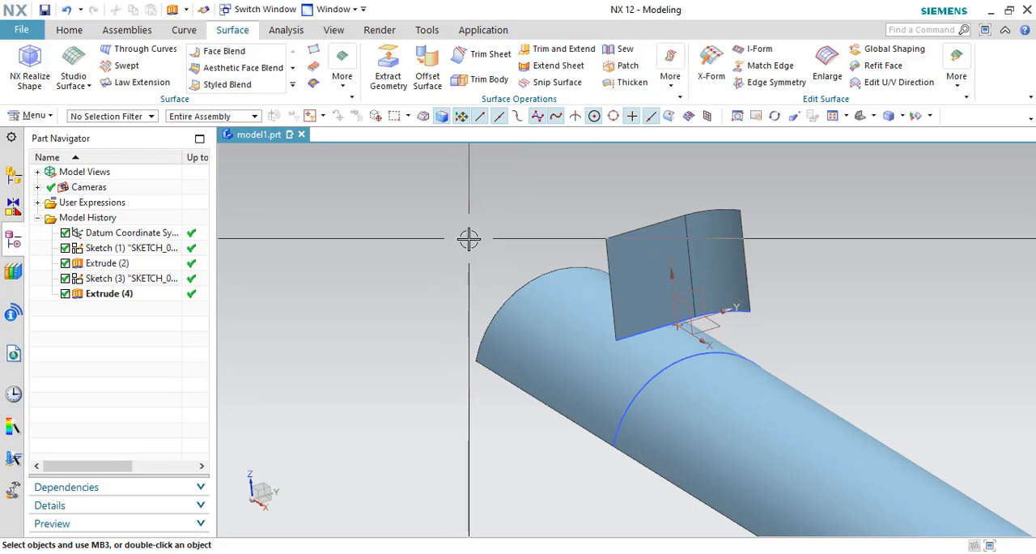
{"action": "mouse_move", "coordinate": [555, 49]}
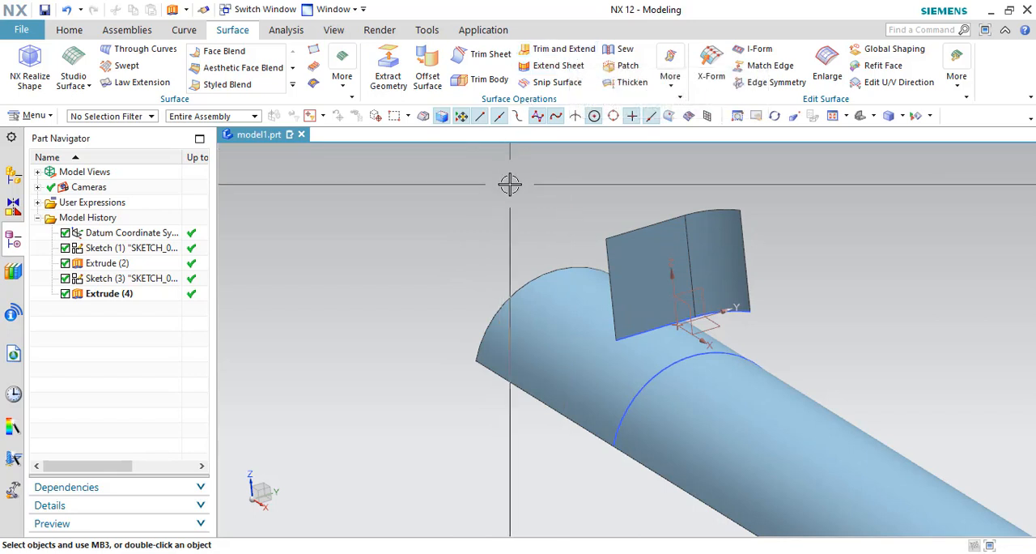
{"action": "mouse_move", "coordinate": [532, 194]}
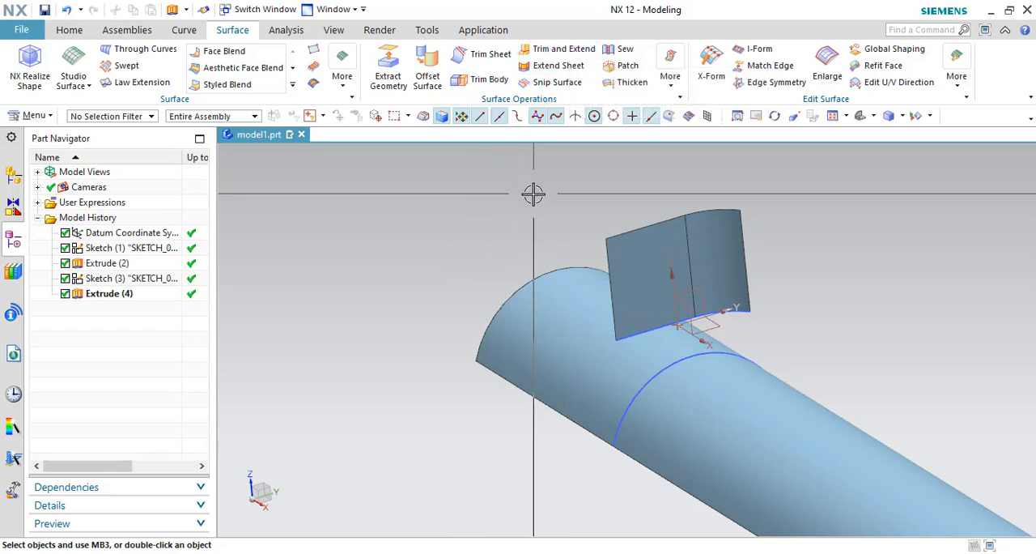
{"action": "left_click", "coordinate": [561, 49]}
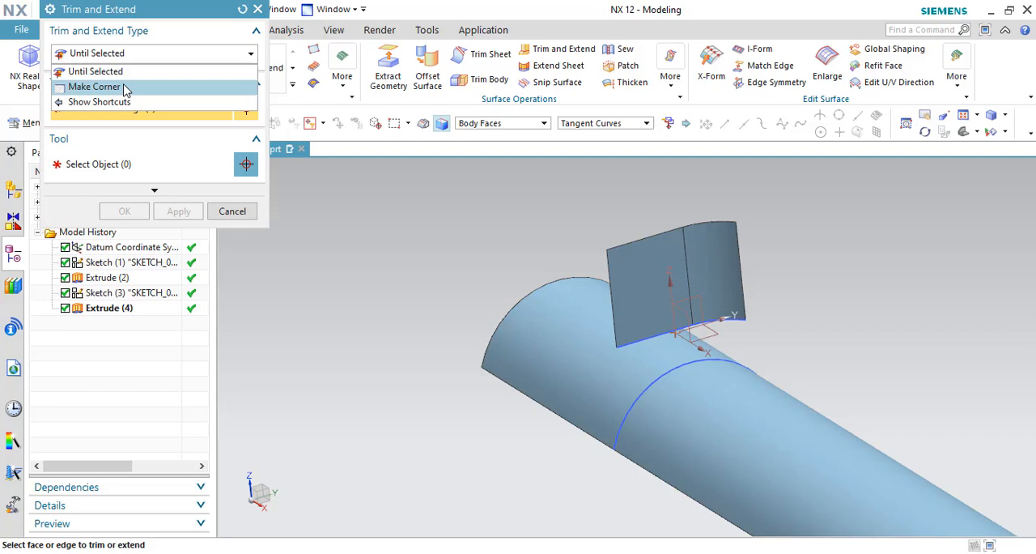
Trim the arc surface Until Selected against the curved sheet and apply
{"action": "left_click", "coordinate": [102, 71]}
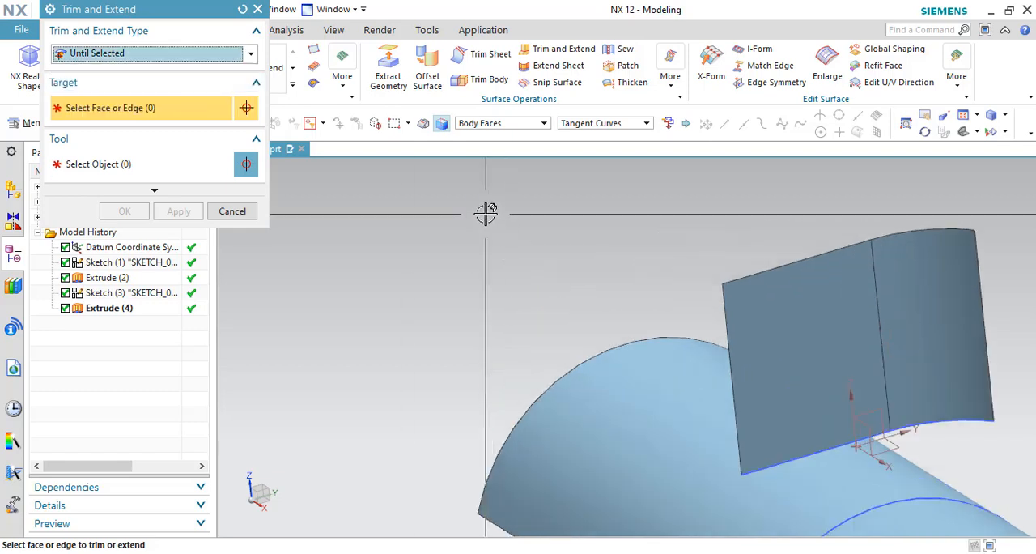
{"action": "left_click", "coordinate": [610, 370]}
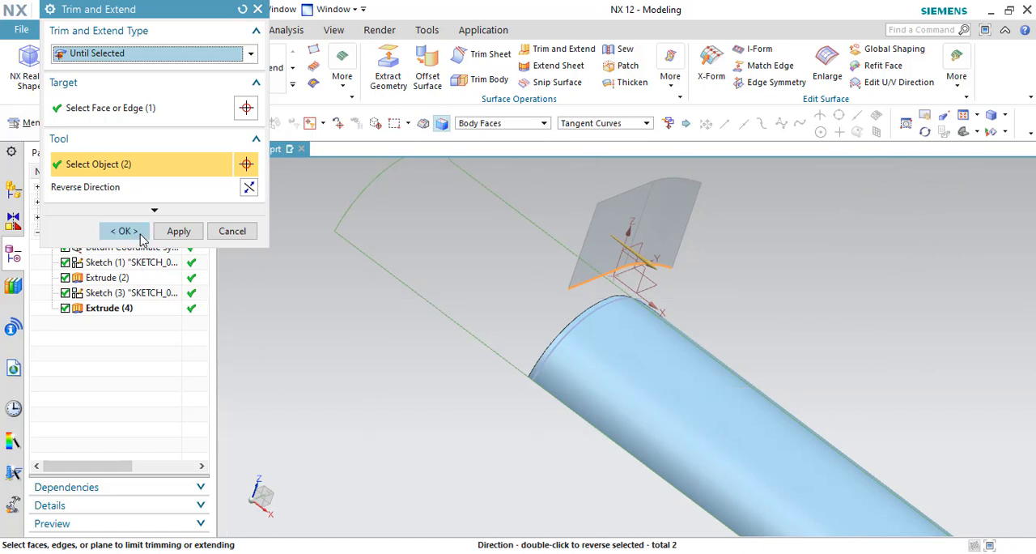
{"action": "left_click", "coordinate": [124, 231]}
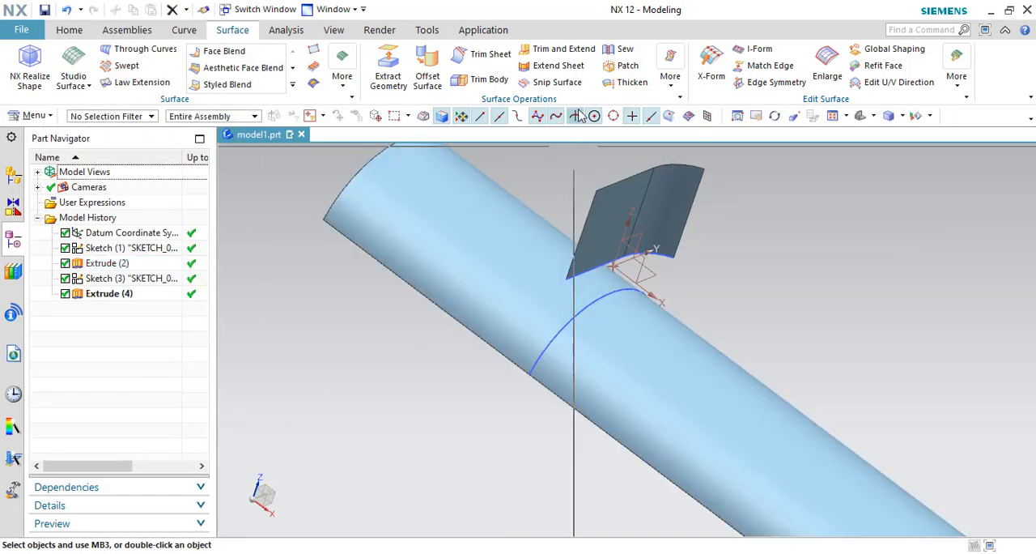
Apply a Make Corner trim between the arc surface and sheet, creating Trim and Extend (6)
{"action": "left_click", "coordinate": [556, 53]}
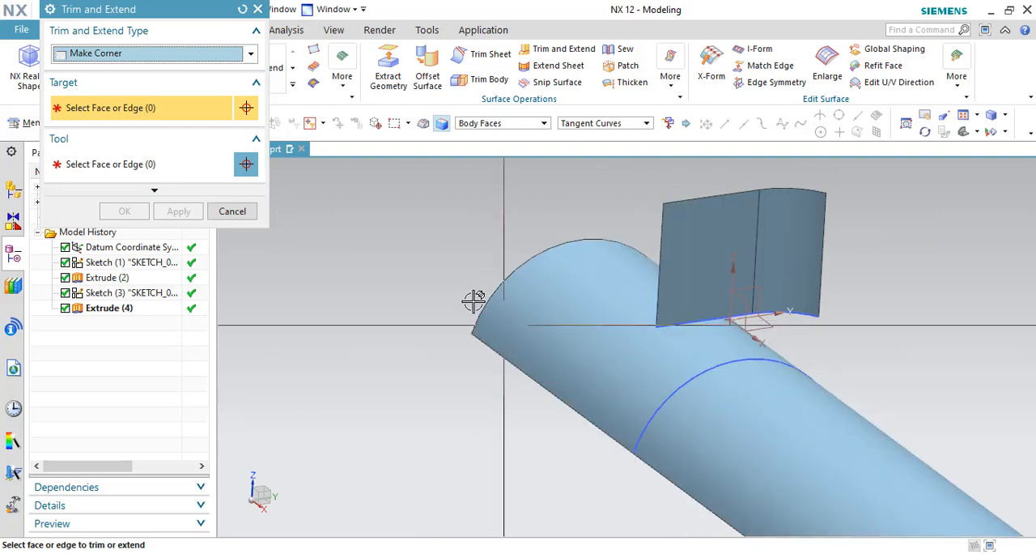
{"action": "left_click_drag", "start_coordinate": [474, 302], "coordinate": [432, 278]}
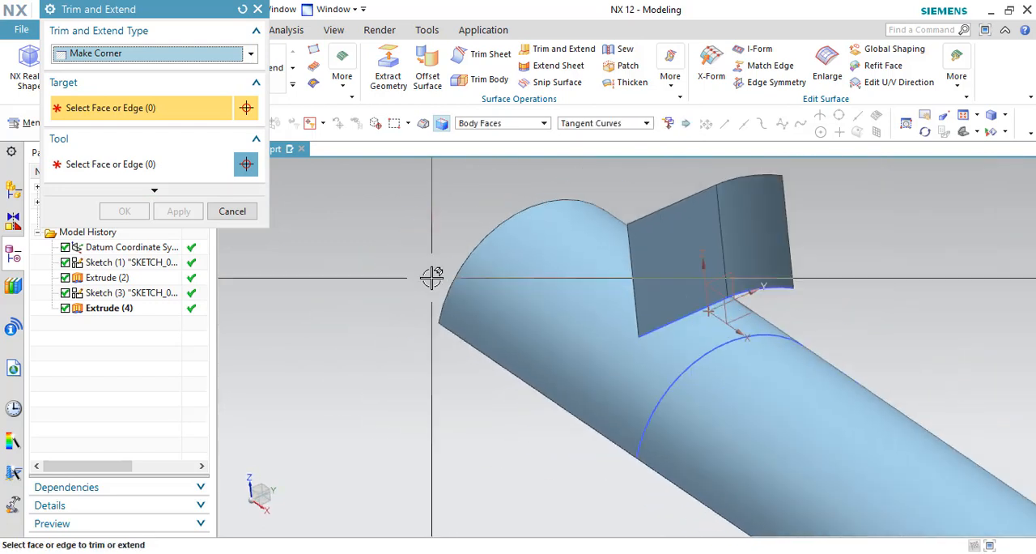
{"action": "left_click_drag", "start_coordinate": [433, 277], "coordinate": [451, 252]}
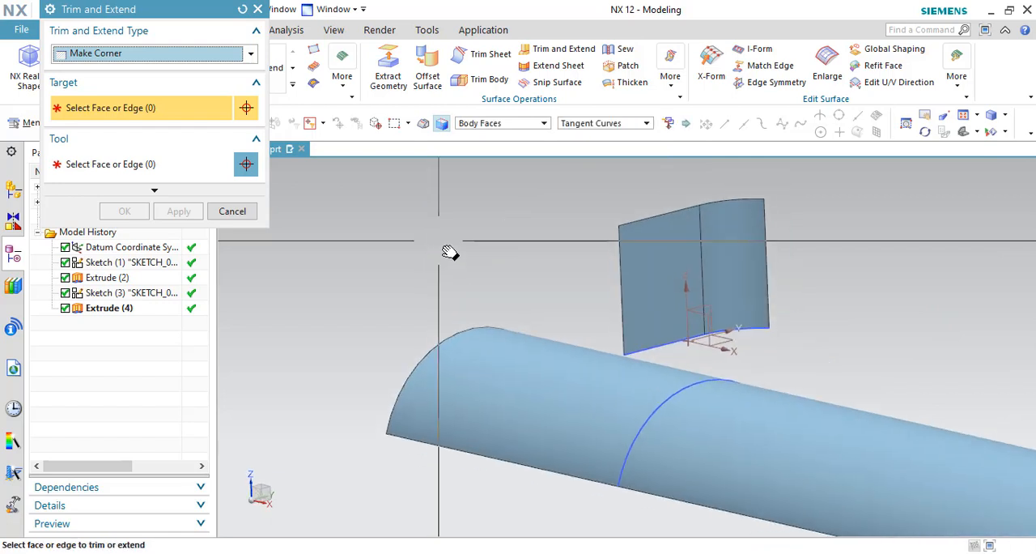
{"action": "left_click_drag", "start_coordinate": [451, 252], "coordinate": [433, 249]}
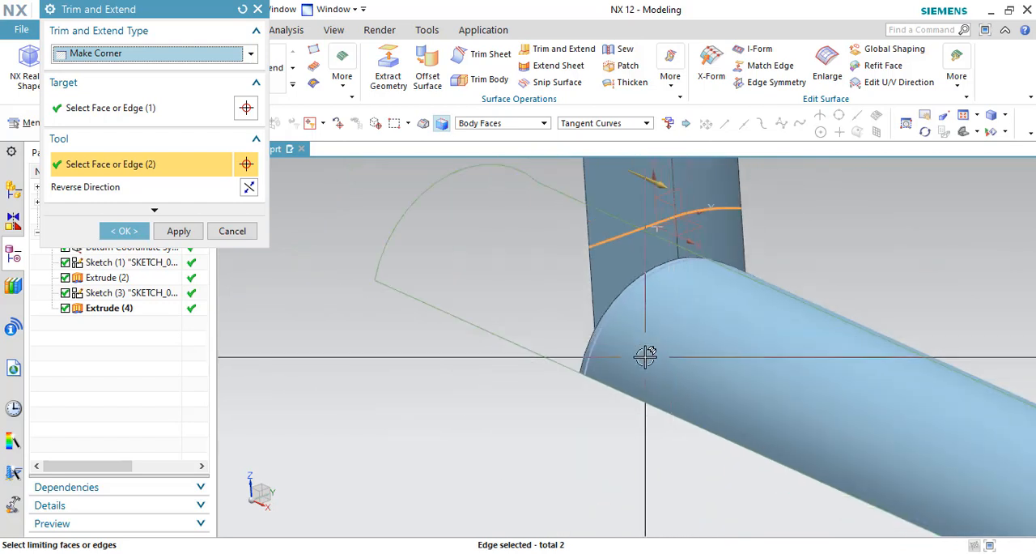
{"action": "left_click_drag", "start_coordinate": [647, 357], "coordinate": [652, 219]}
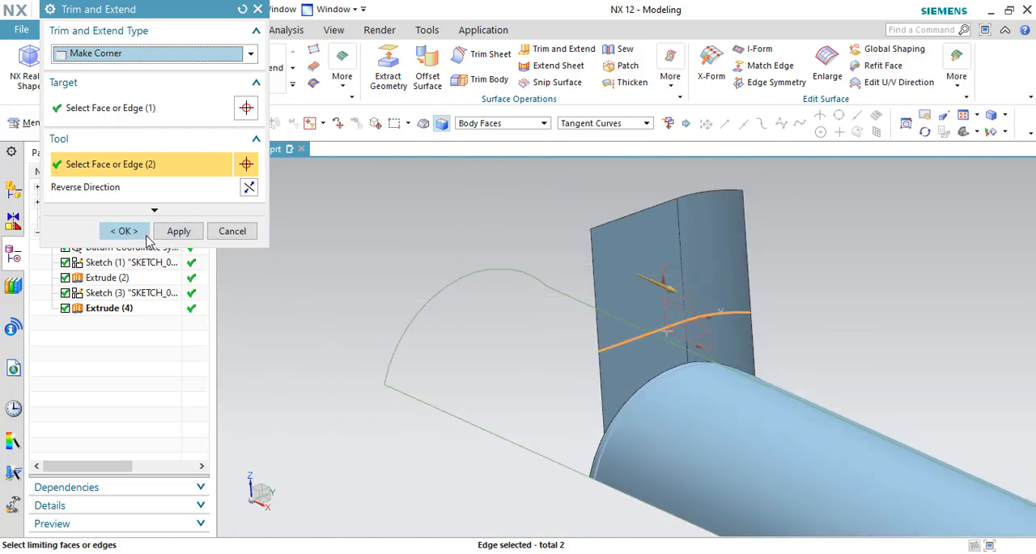
{"action": "left_click", "coordinate": [124, 231]}
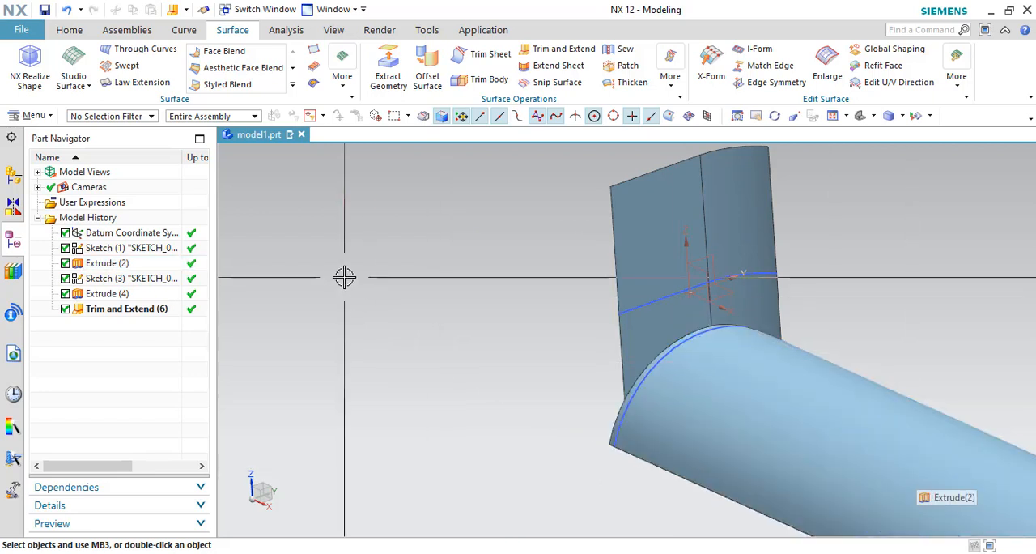
{"action": "mouse_move", "coordinate": [362, 277]}
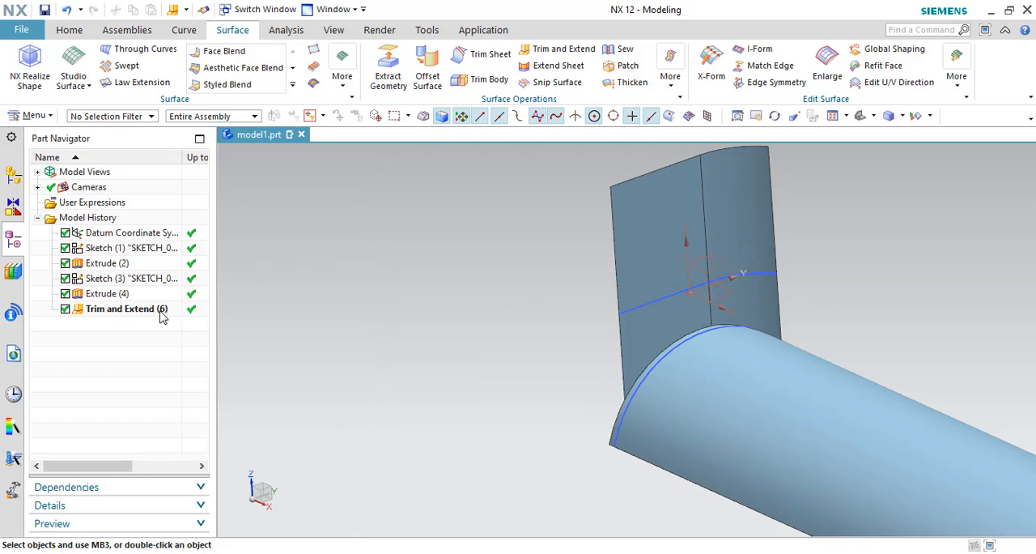
{"action": "double_click", "coordinate": [127, 309]}
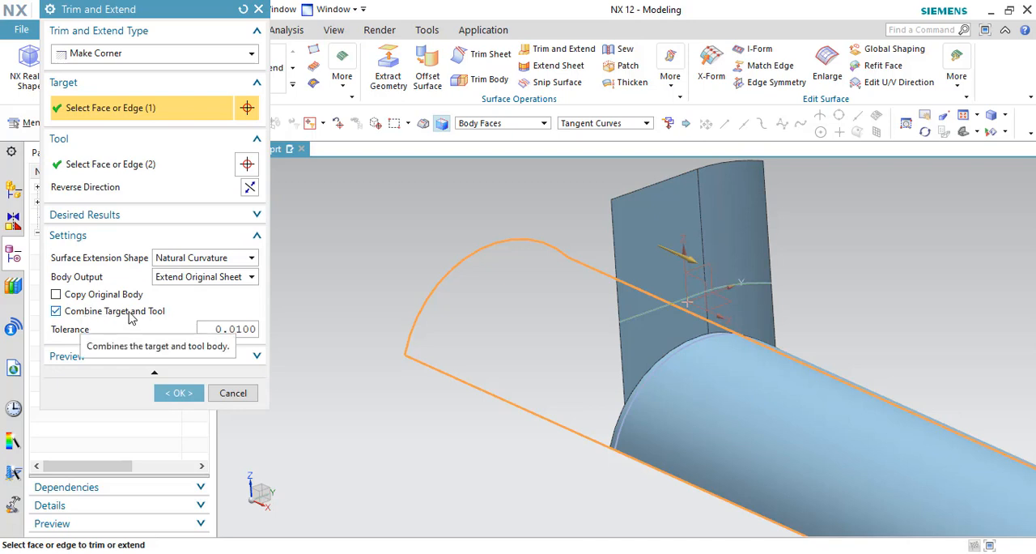
{"action": "left_click", "coordinate": [179, 393]}
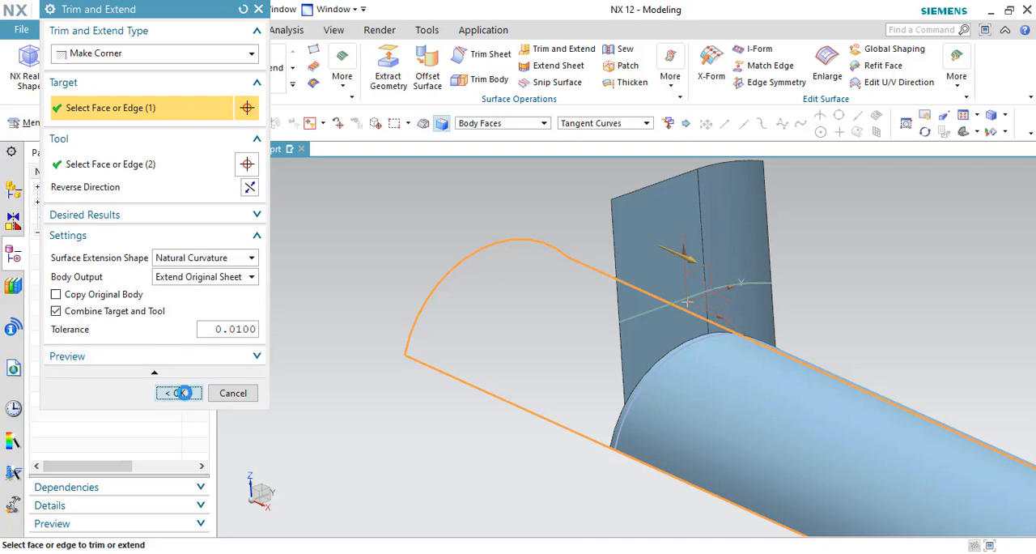
{"action": "left_click", "coordinate": [176, 393]}
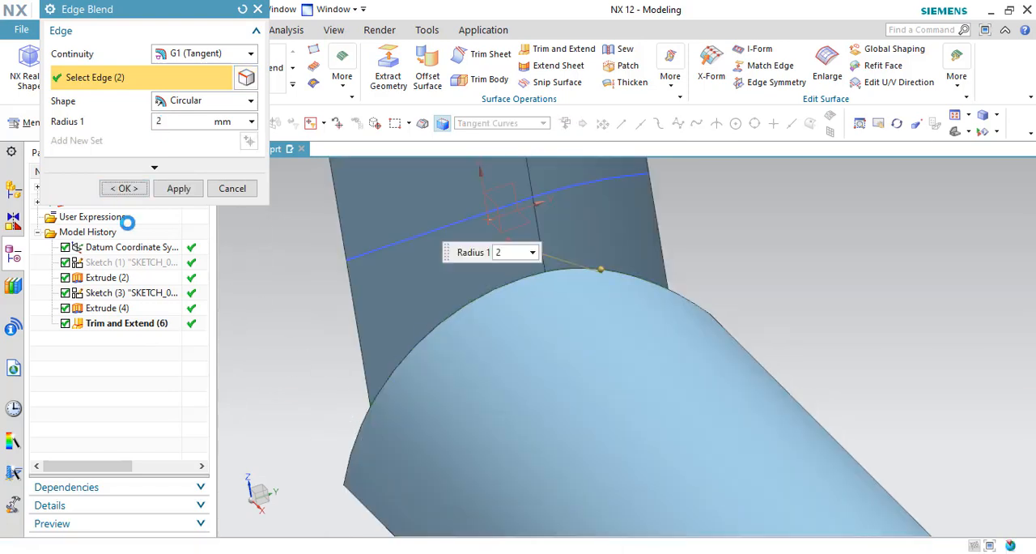
{"action": "left_click", "coordinate": [123, 188]}
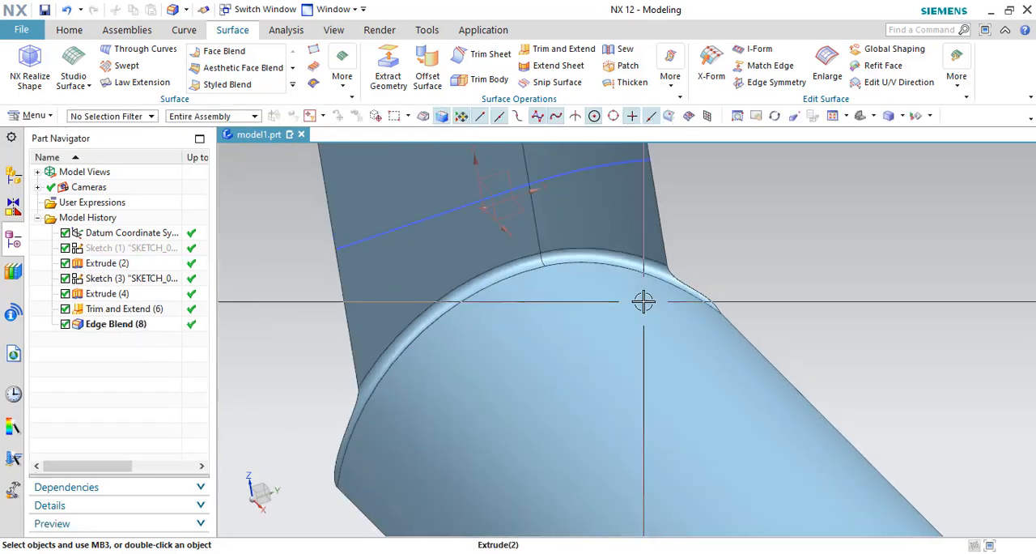
{"action": "left_click", "coordinate": [114, 324]}
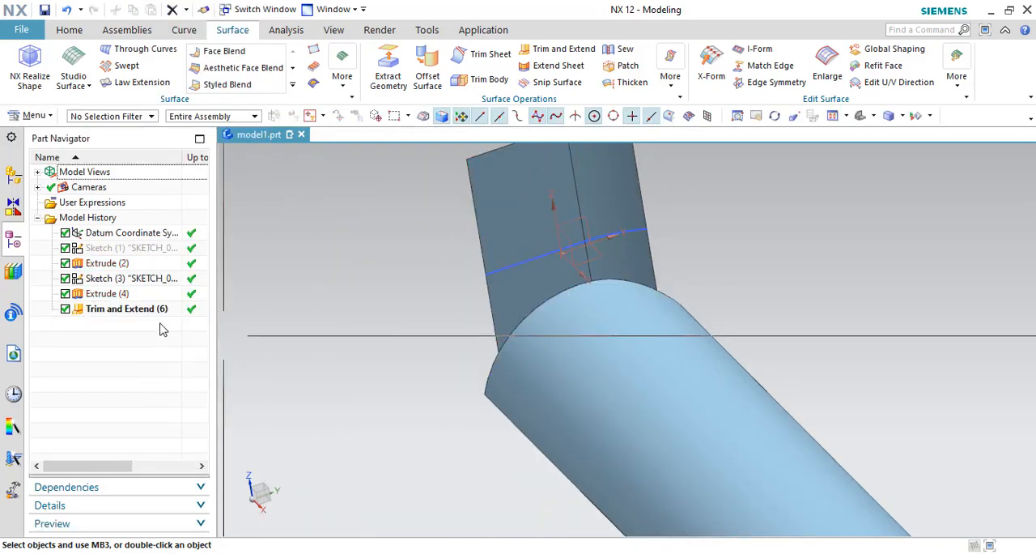
Edit Trim and Extend (6) so target and tool surfaces stay uncombined
{"action": "double_click", "coordinate": [126, 308]}
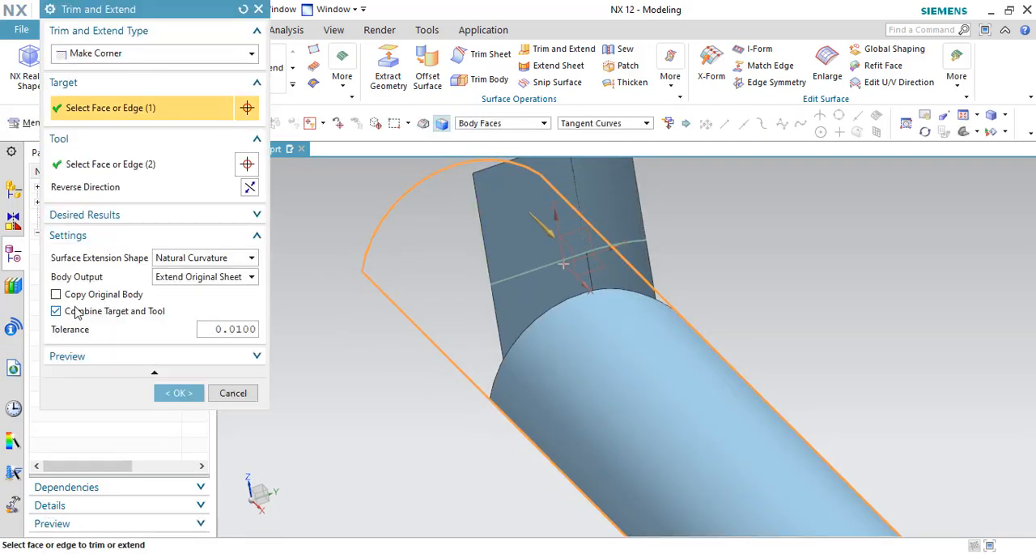
{"action": "left_click", "coordinate": [56, 310]}
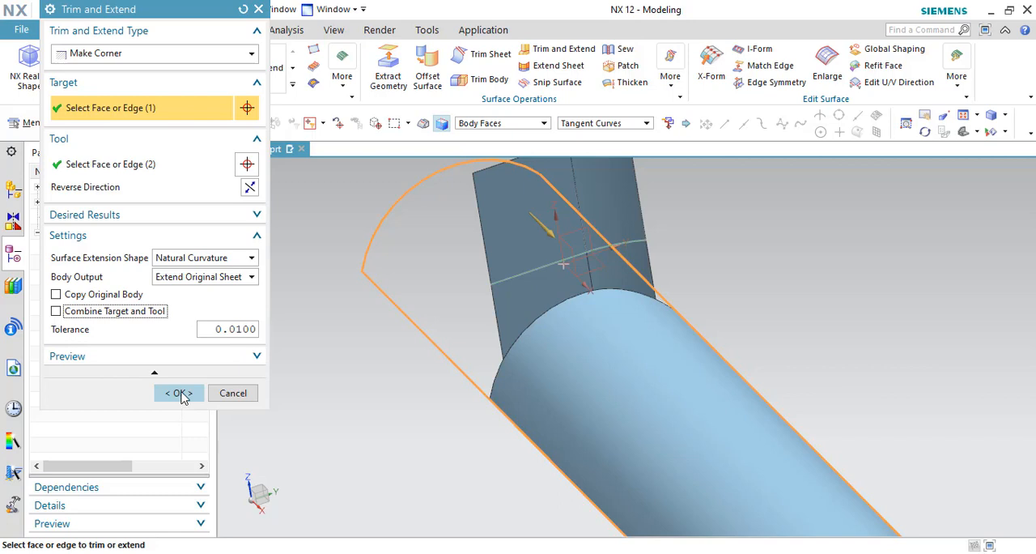
{"action": "left_click", "coordinate": [178, 393]}
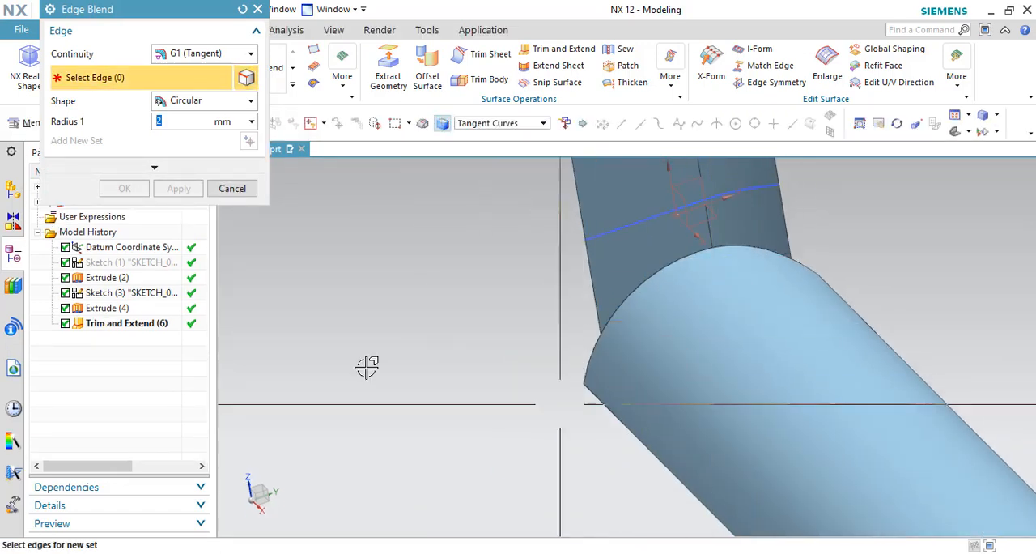
{"action": "left_click", "coordinate": [233, 188]}
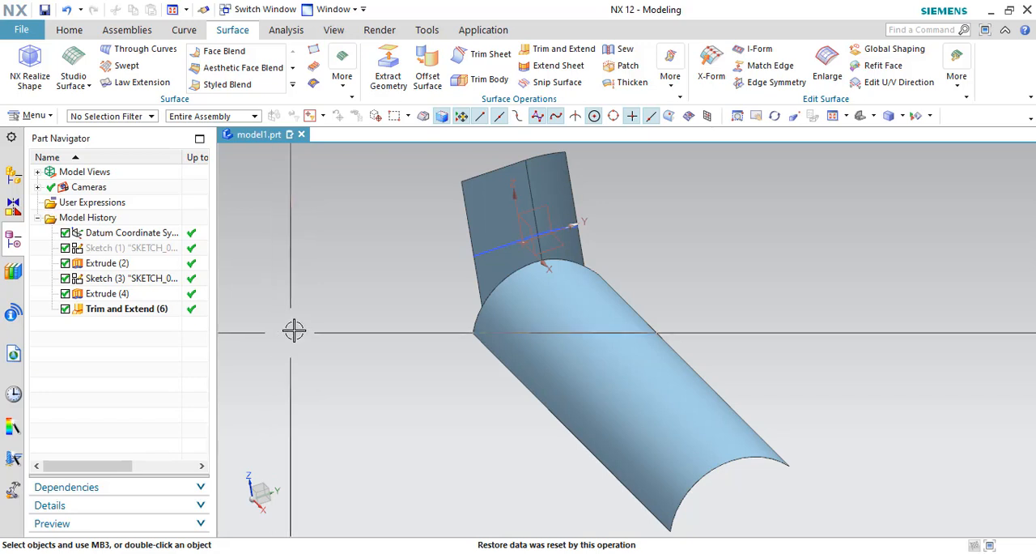
{"action": "mouse_move", "coordinate": [296, 314]}
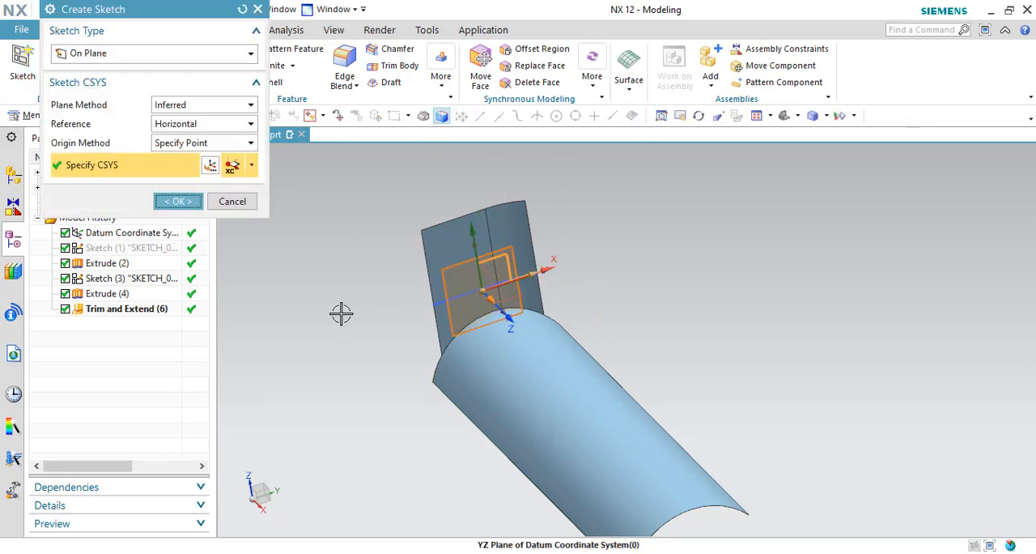
Sketch a single line on the YZ plane and start extruding it from -65 to 230 mm
{"action": "left_click", "coordinate": [177, 201]}
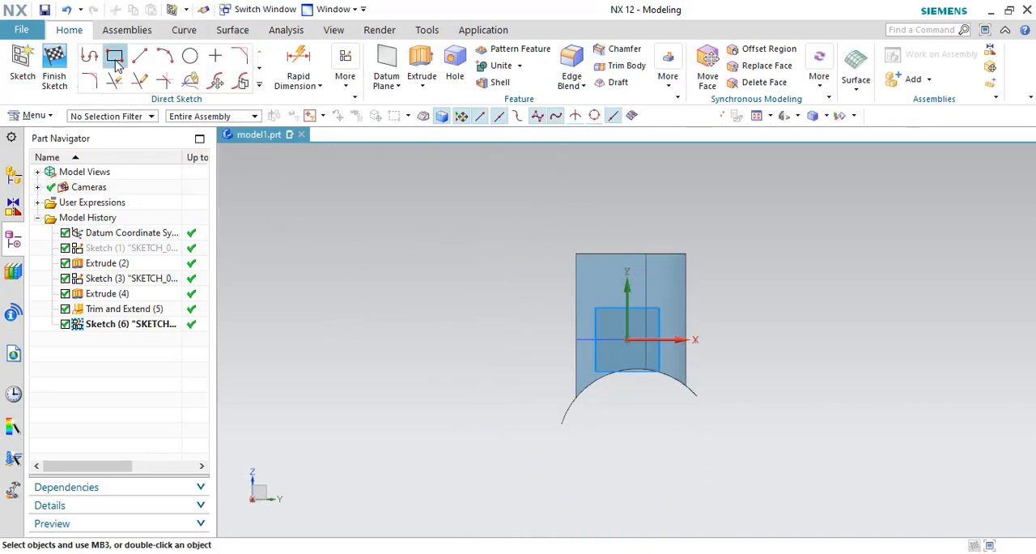
{"action": "left_click", "coordinate": [116, 57]}
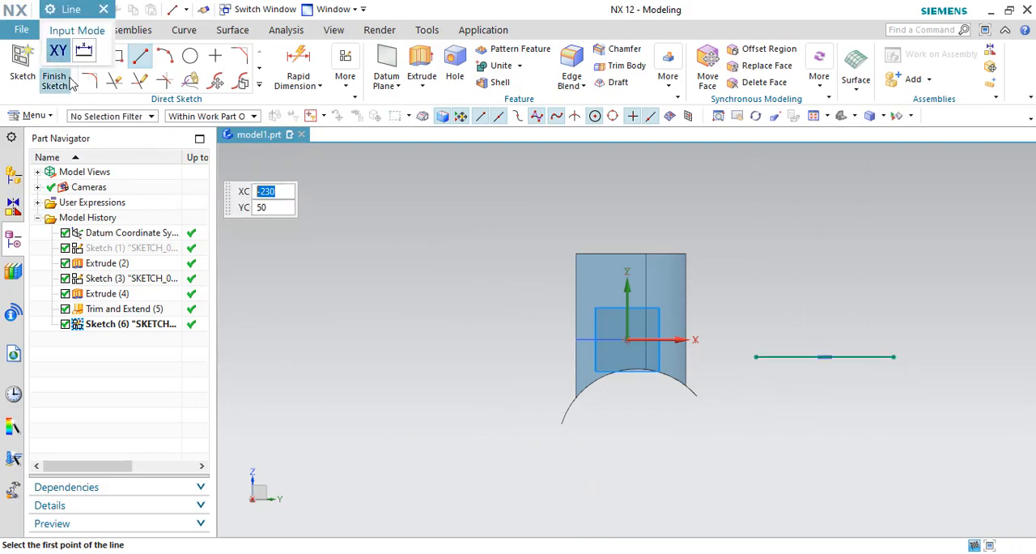
{"action": "left_click", "coordinate": [54, 79]}
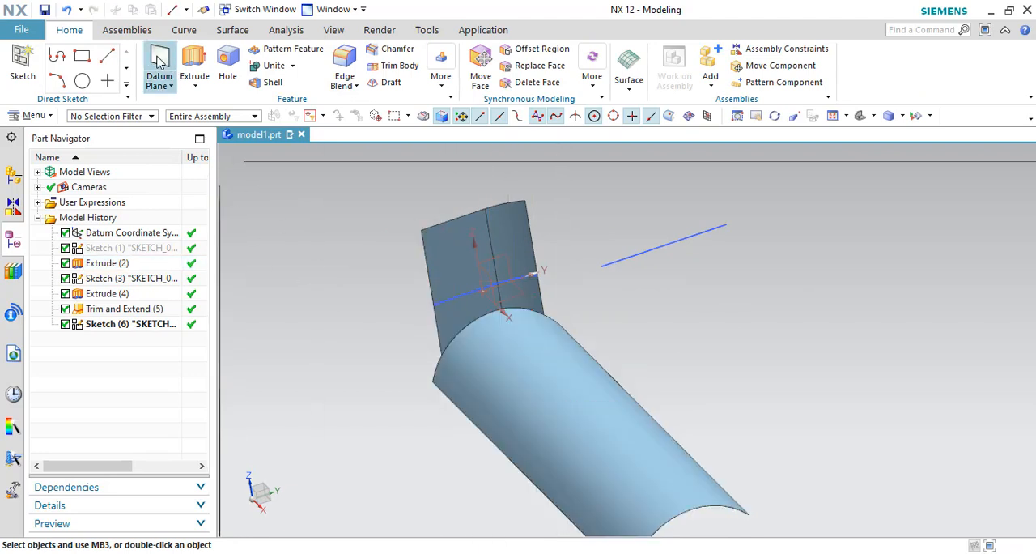
{"action": "left_click", "coordinate": [195, 60]}
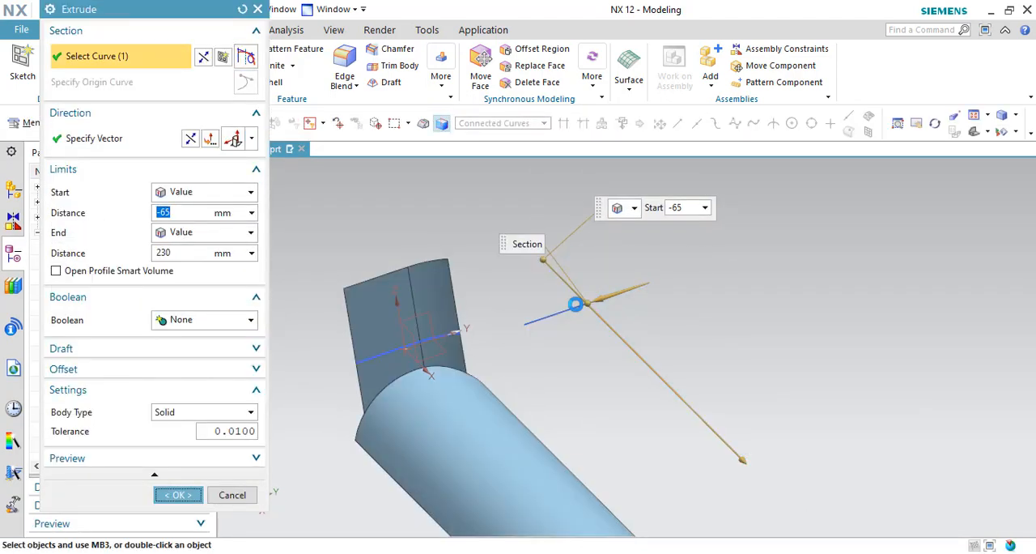
Extrude the sketched line into a flat sheet and an upright ZC sheet starting at 55
{"action": "left_click", "coordinate": [177, 495]}
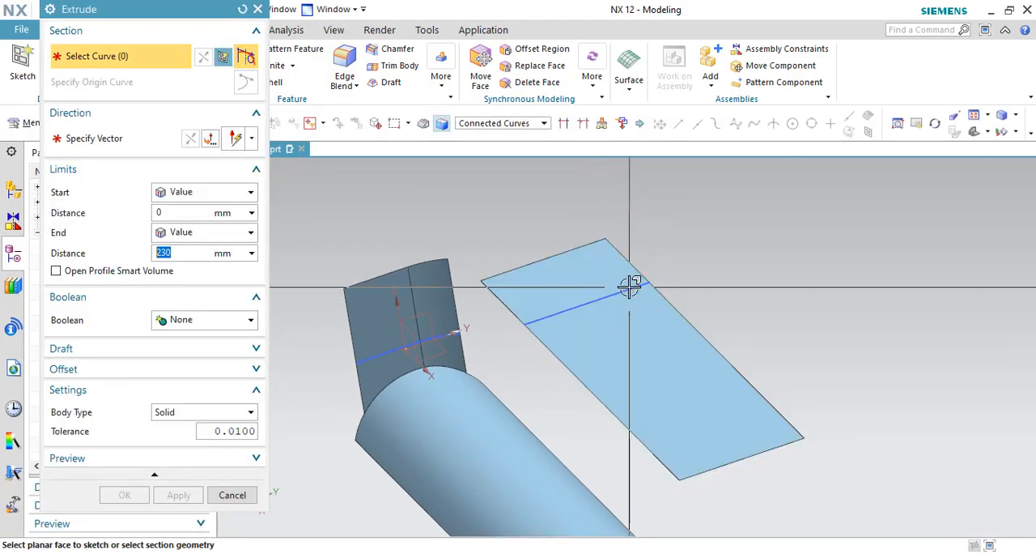
{"action": "left_click", "coordinate": [627, 289]}
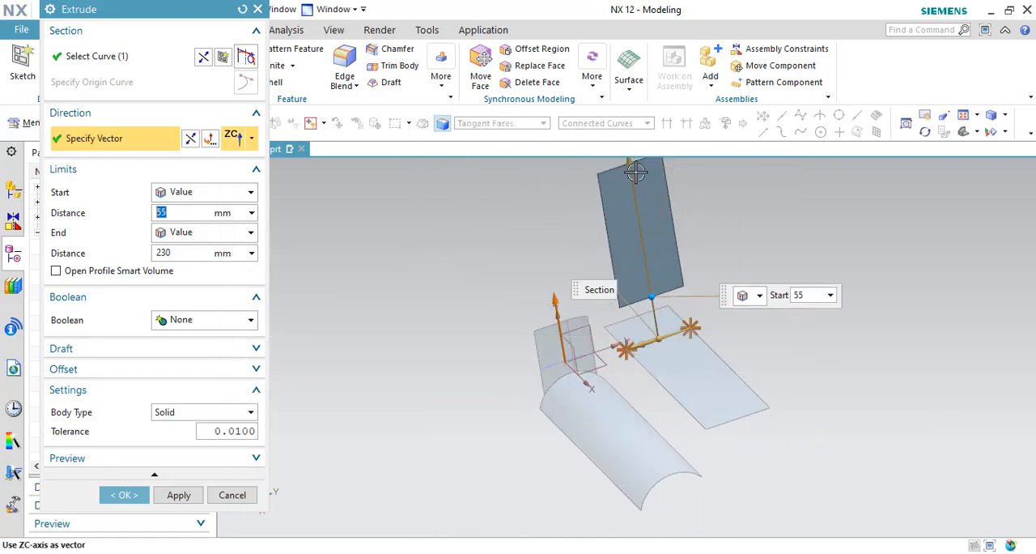
{"action": "left_click", "coordinate": [123, 495]}
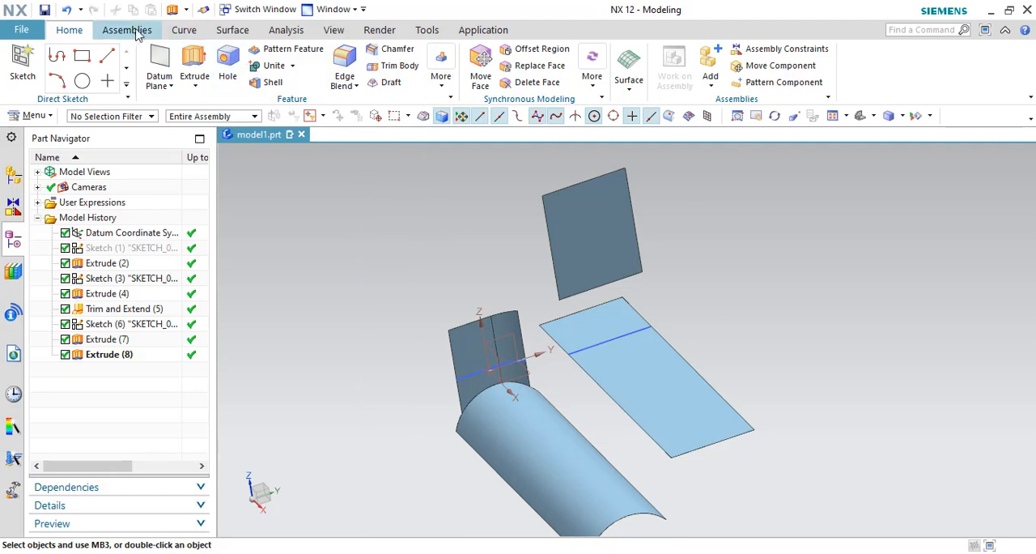
{"action": "left_click", "coordinate": [232, 30]}
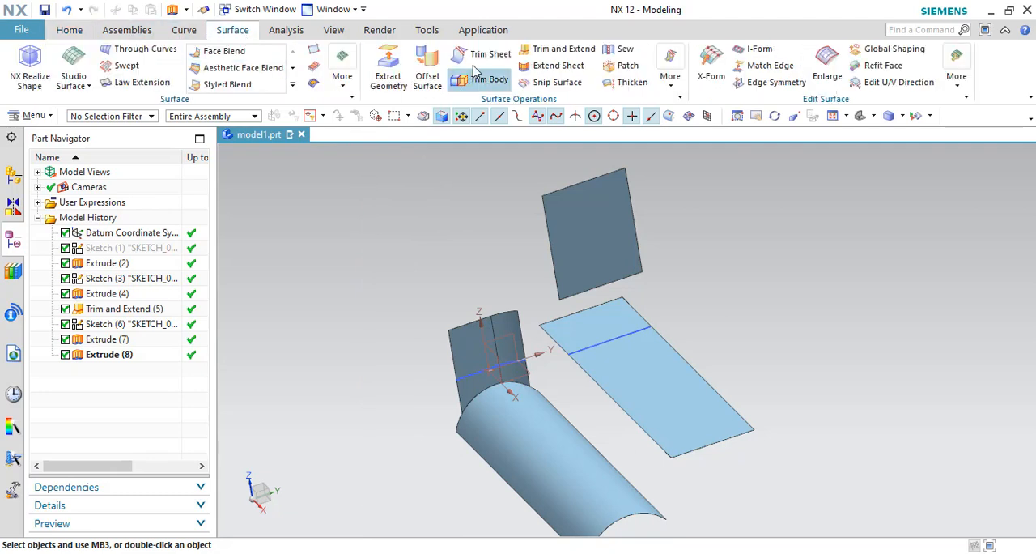
{"action": "left_click", "coordinate": [491, 53]}
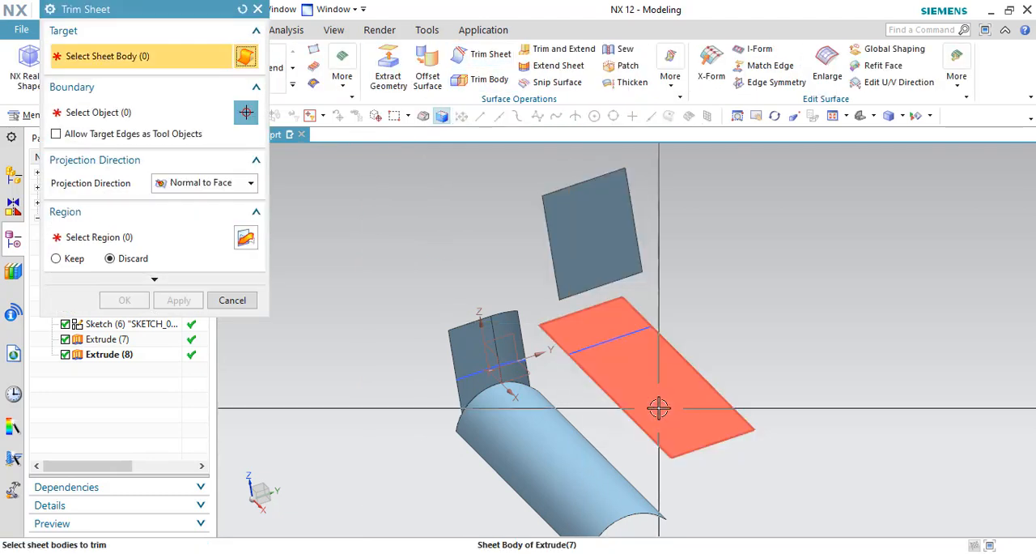
{"action": "left_click", "coordinate": [658, 408]}
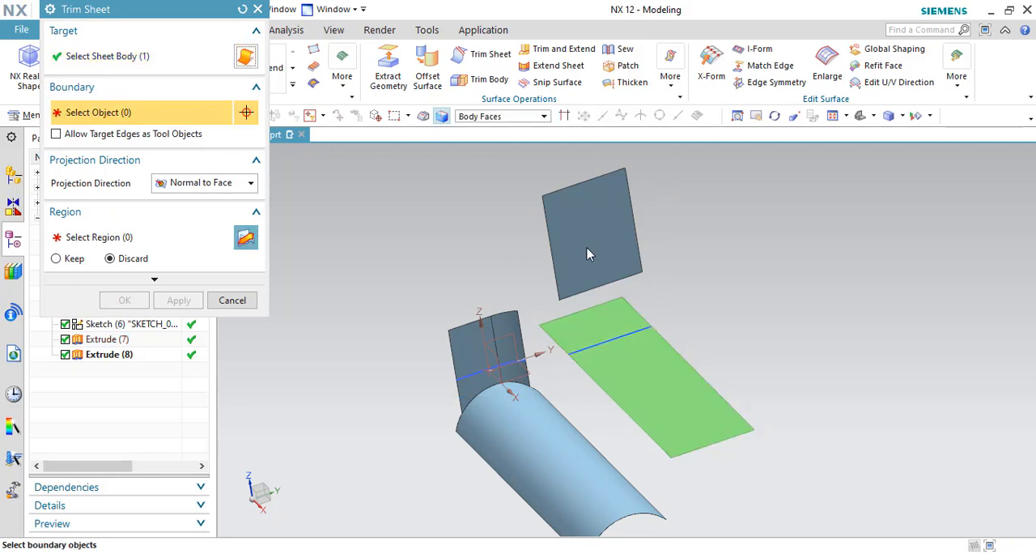
{"action": "left_click", "coordinate": [590, 253]}
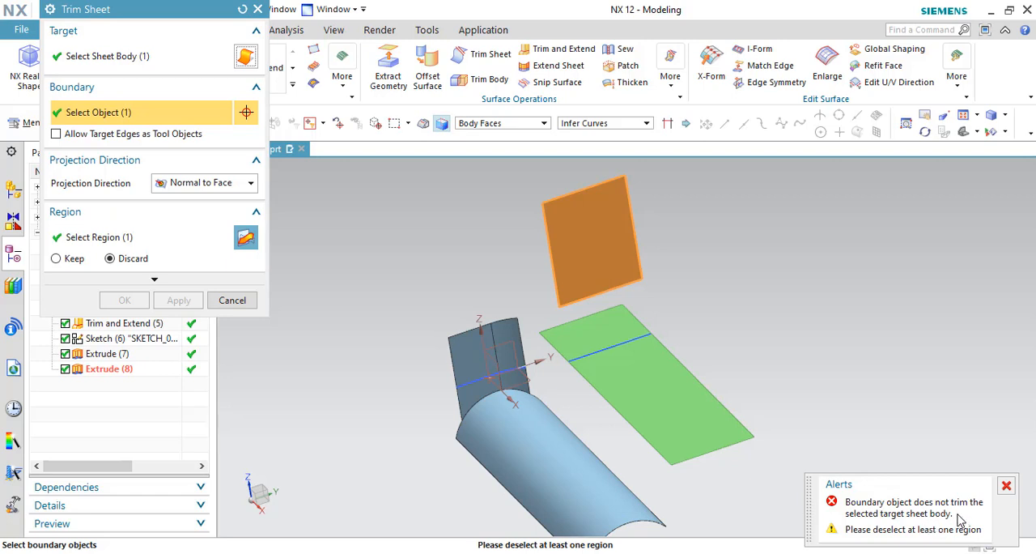
{"action": "left_click", "coordinate": [232, 300]}
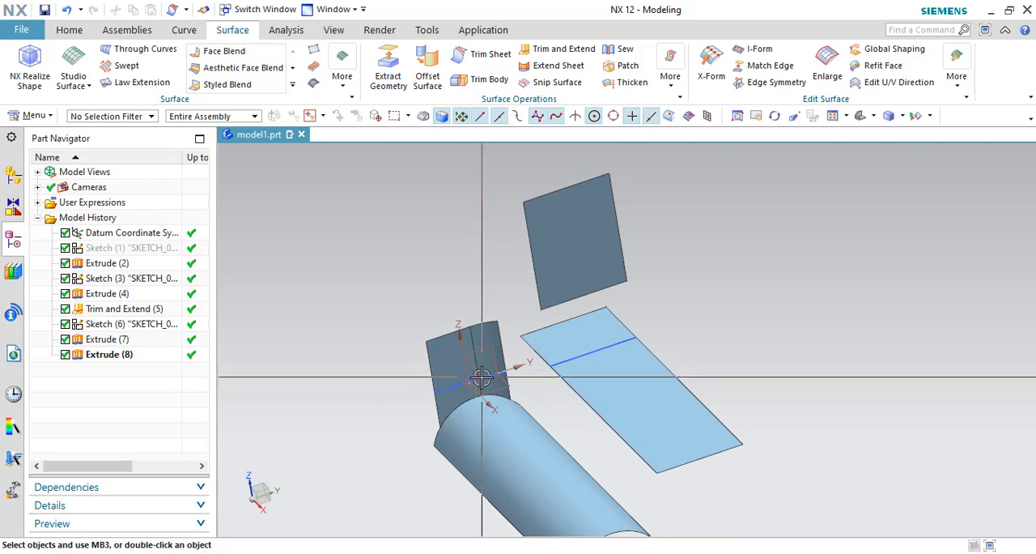
{"action": "mouse_move", "coordinate": [458, 369]}
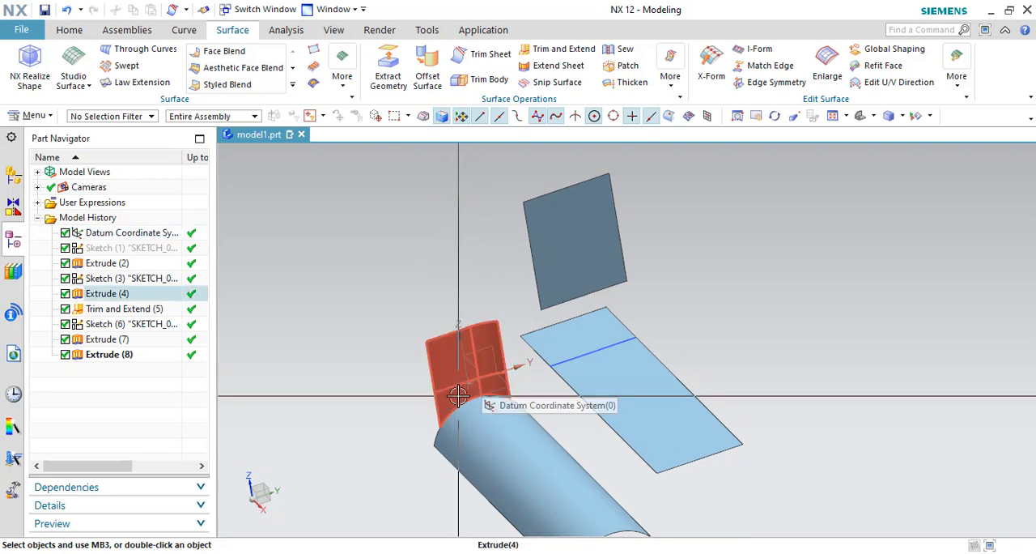
{"action": "mouse_move", "coordinate": [458, 397]}
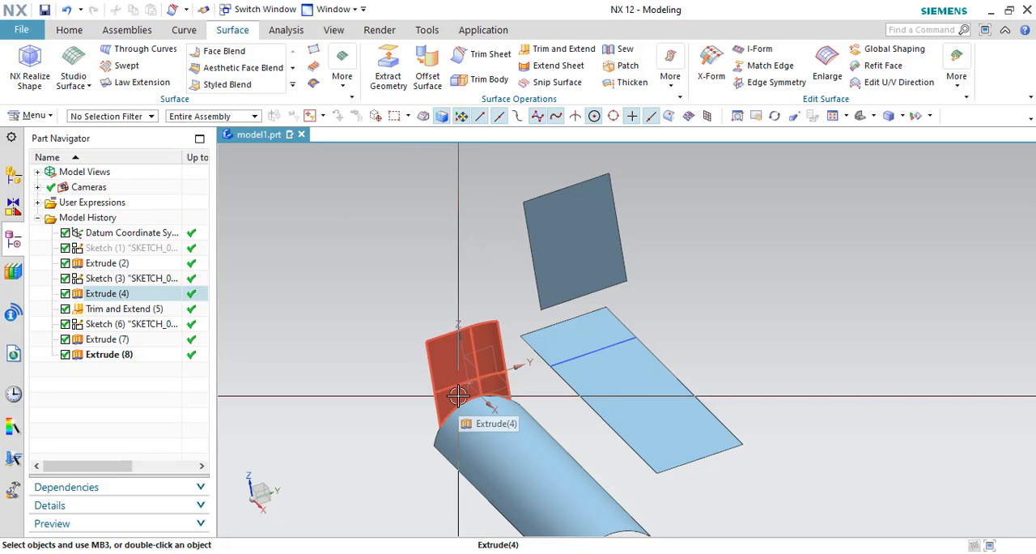
{"action": "mouse_move", "coordinate": [490, 255]}
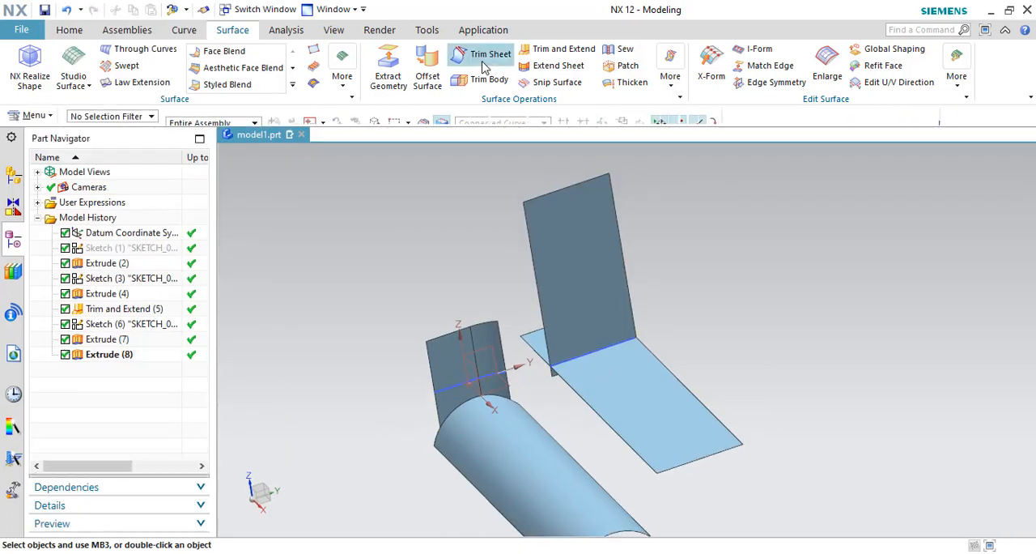
Trim Sheet the flat sheet using the upright sheet as boundary
{"action": "left_click", "coordinate": [469, 54]}
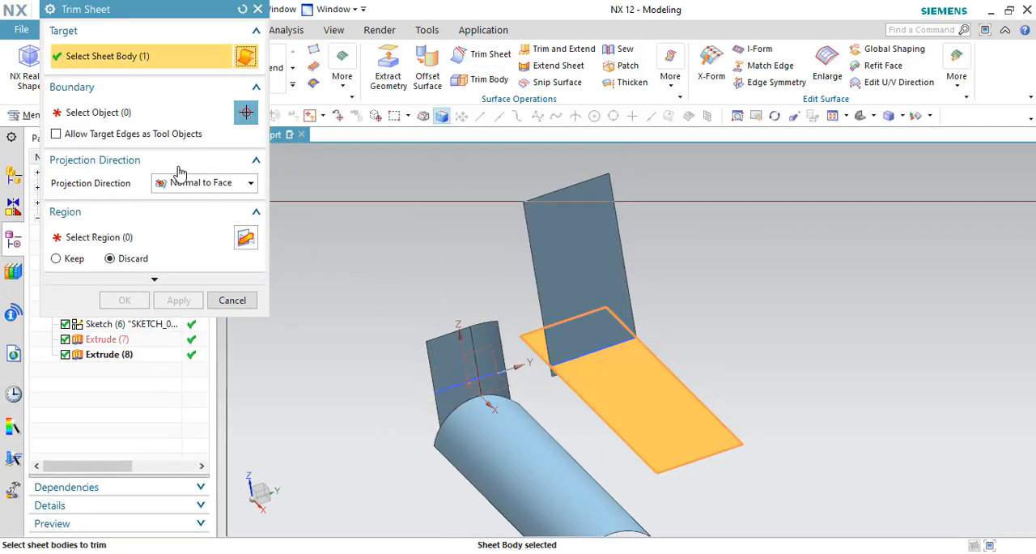
{"action": "left_click", "coordinate": [574, 235]}
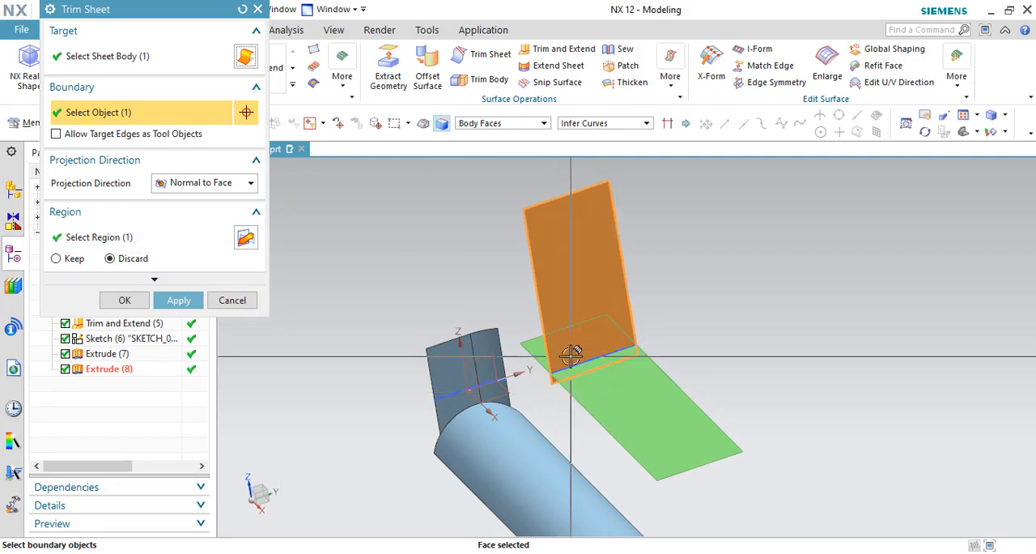
{"action": "left_click_drag", "start_coordinate": [573, 353], "coordinate": [333, 314]}
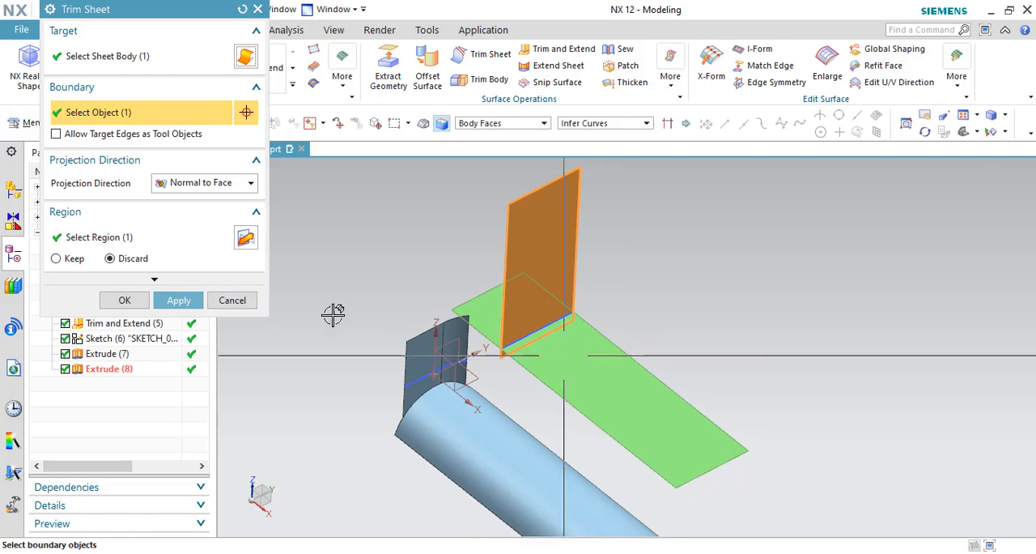
{"action": "left_click", "coordinate": [124, 300]}
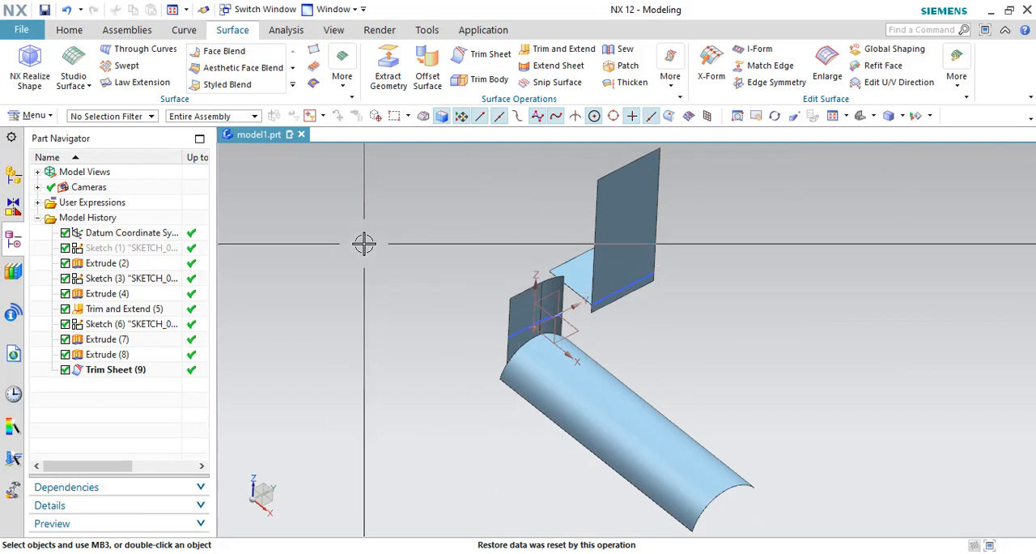
{"action": "mouse_move", "coordinate": [471, 250]}
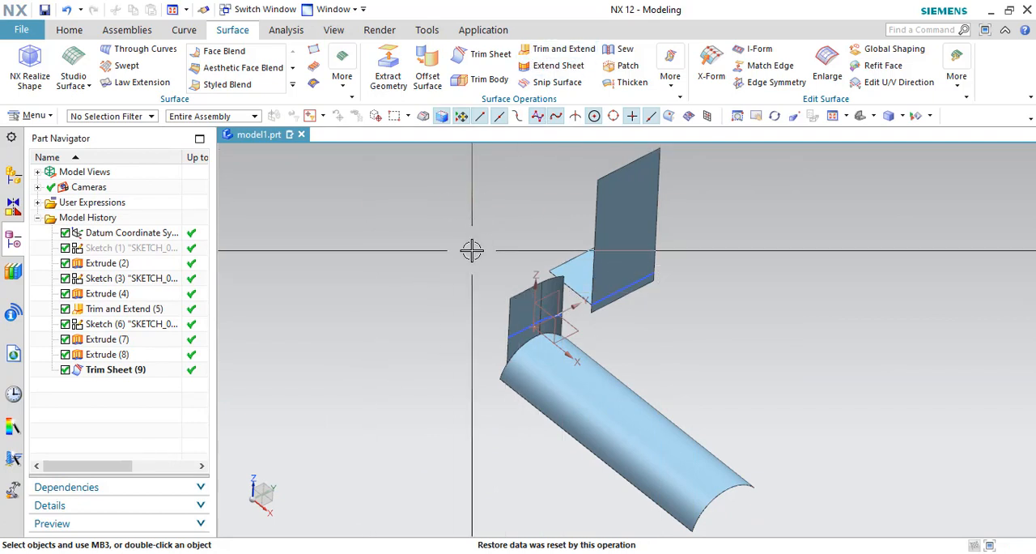